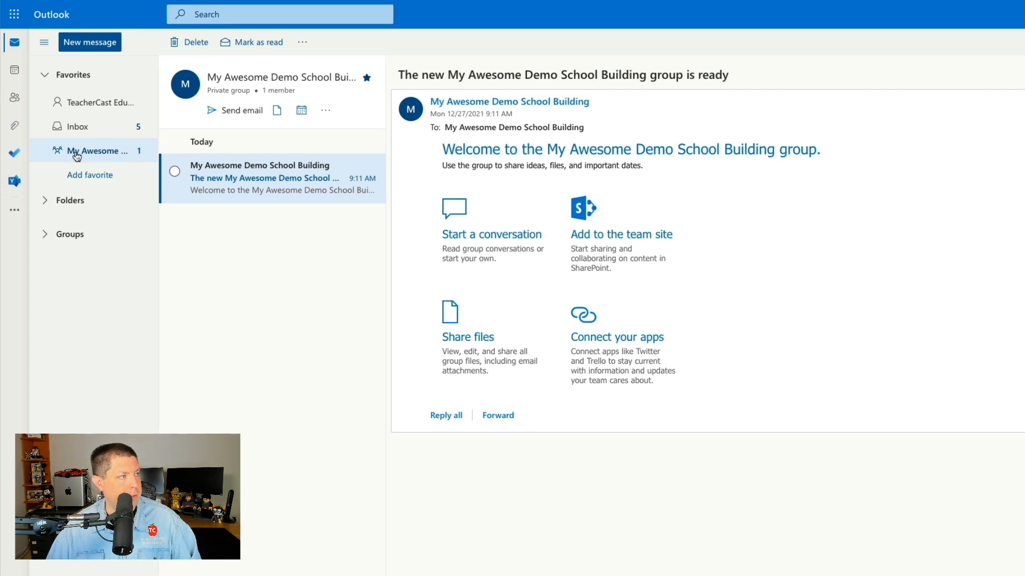
mouse_move(88, 155)
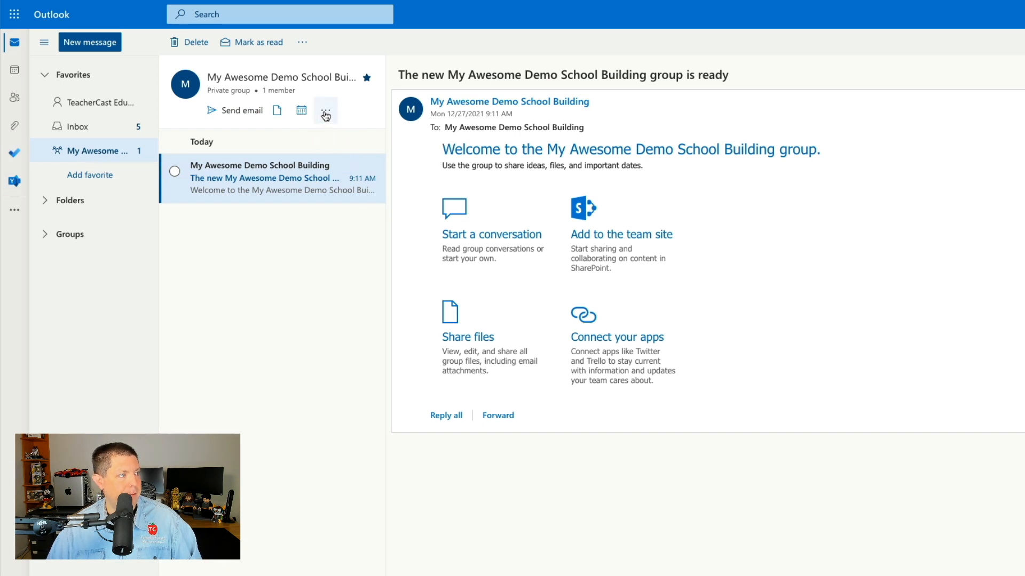
Reveal the My Awesome Demo School Building group's Notebook, Planner, Site and Settings options
click(325, 110)
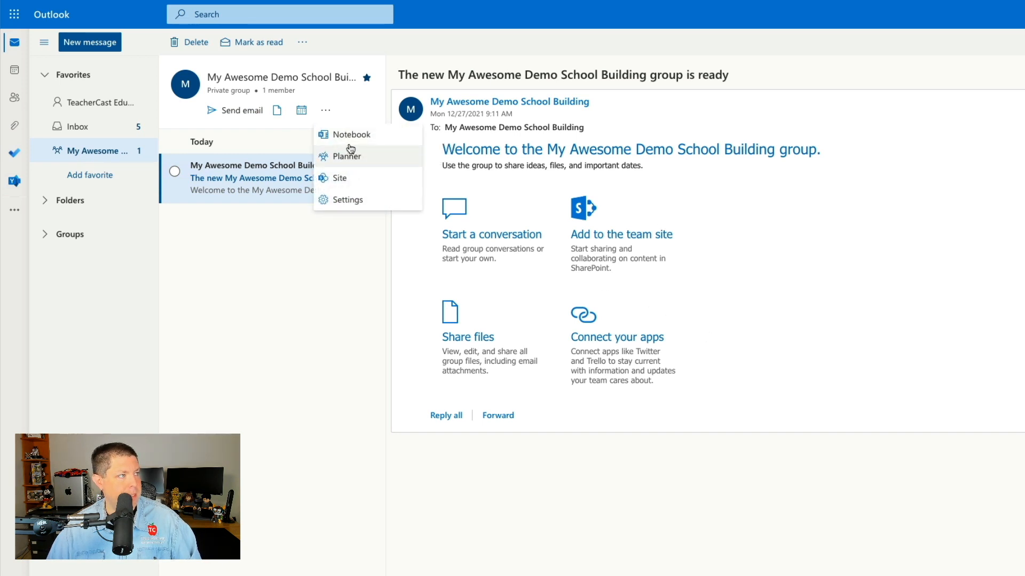
mouse_move(371, 177)
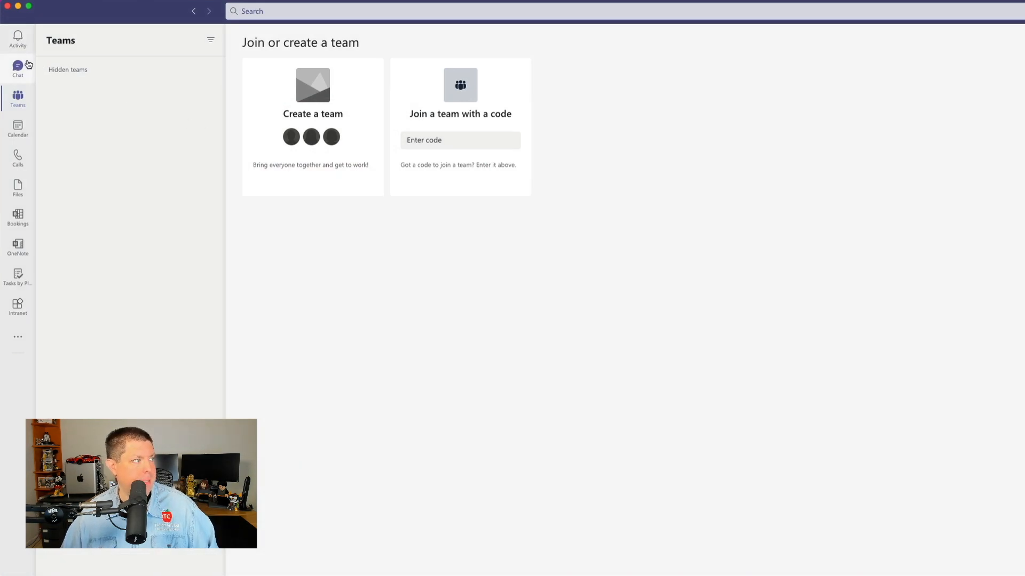
mouse_move(27, 126)
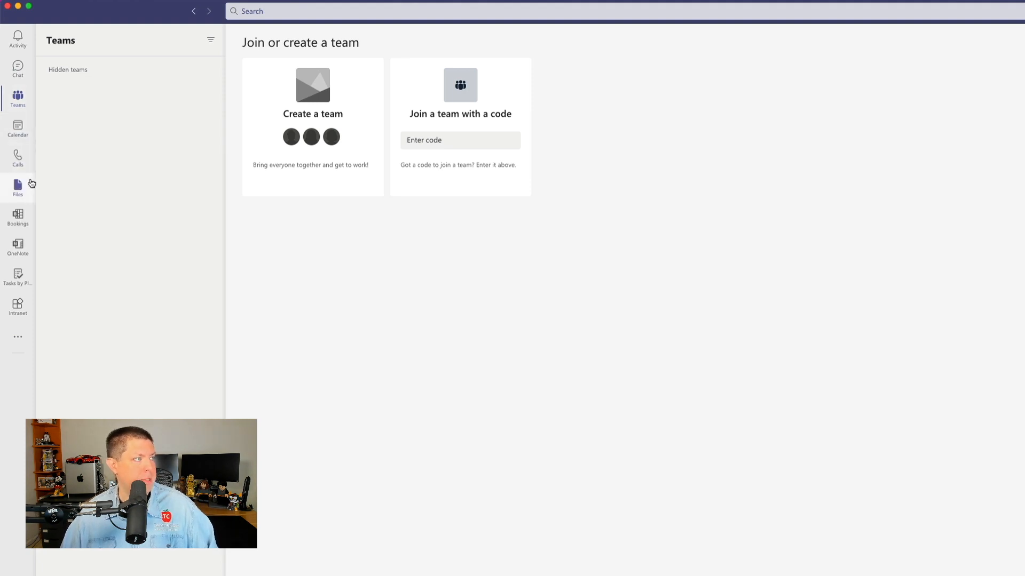
mouse_move(18, 214)
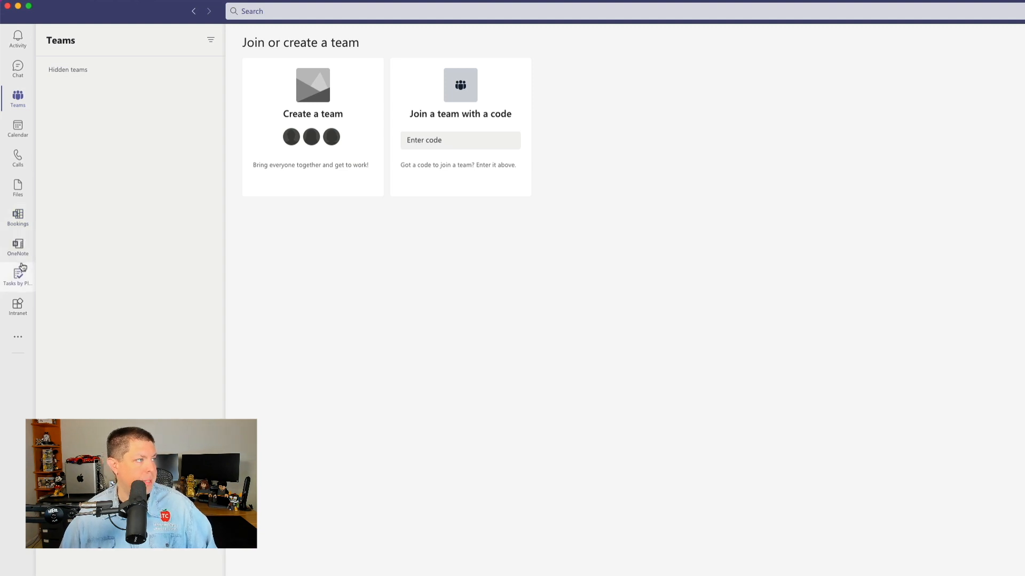
mouse_move(17, 307)
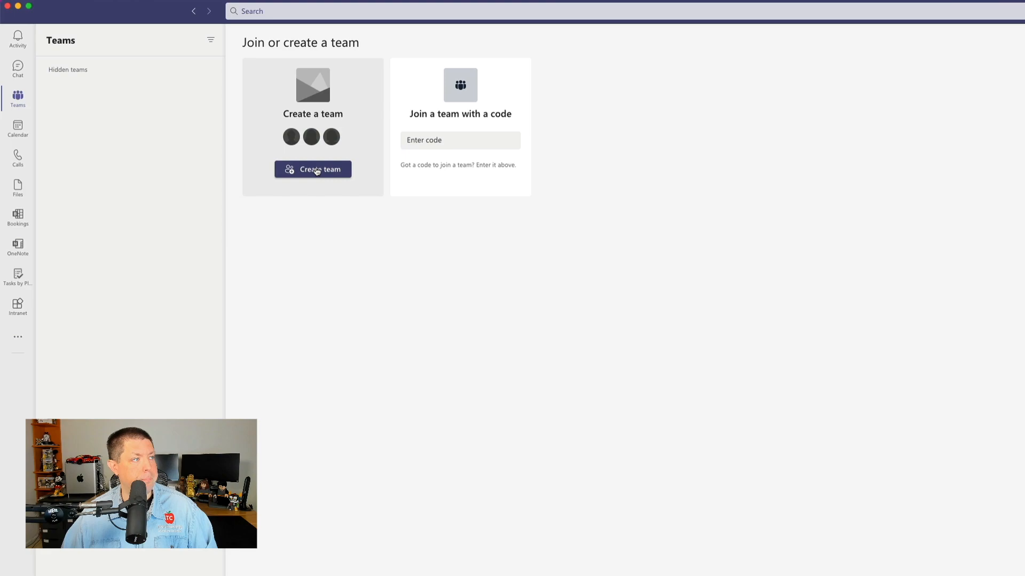
Begin a new team and choose to build it from an existing group or team
click(312, 169)
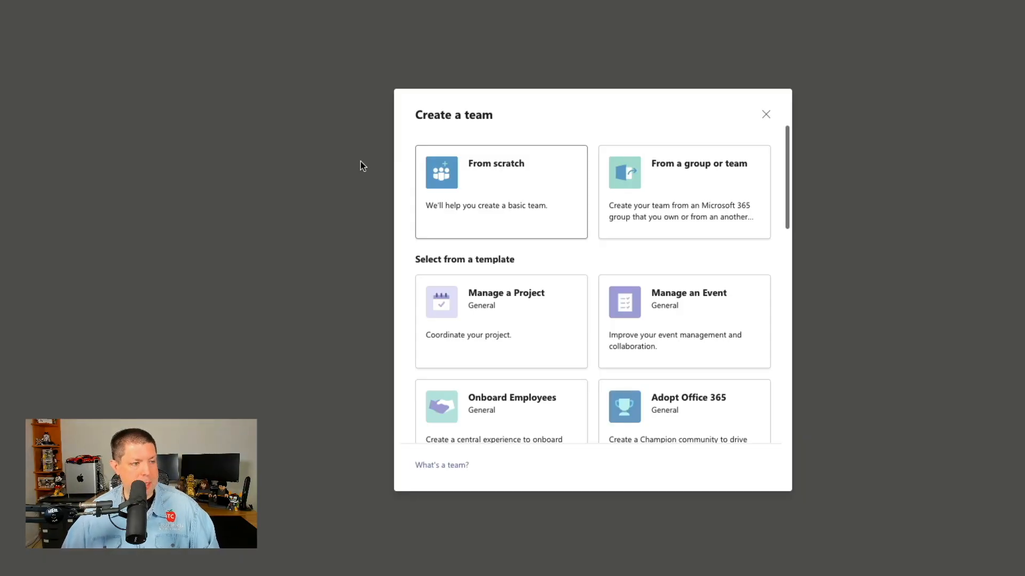
mouse_move(489, 194)
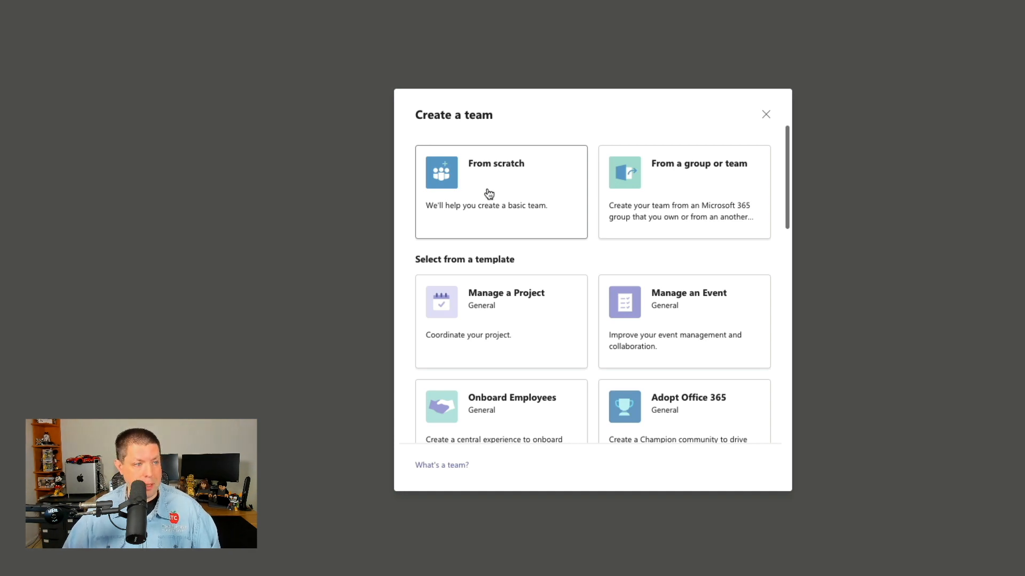
mouse_move(634, 214)
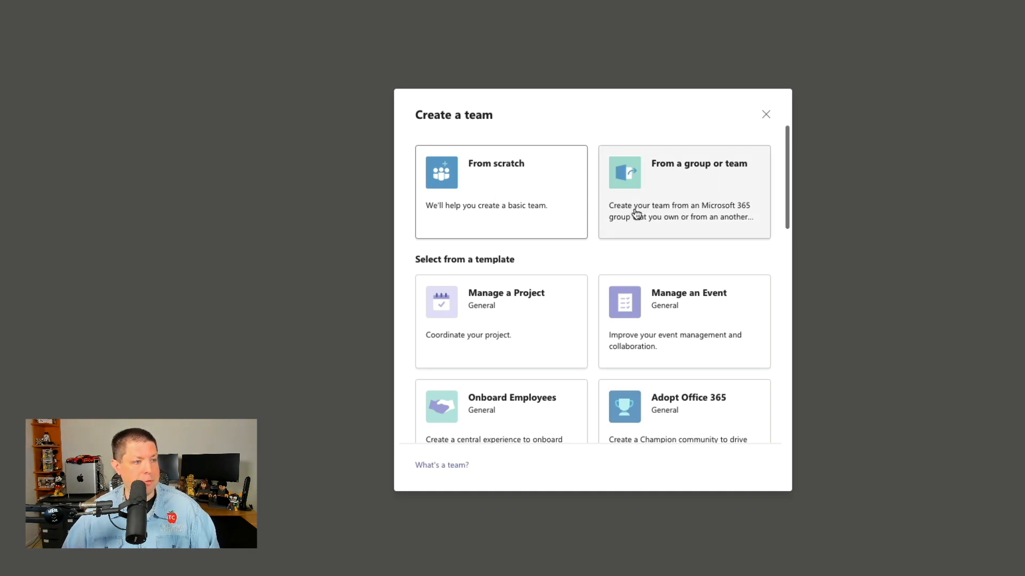
mouse_move(635, 214)
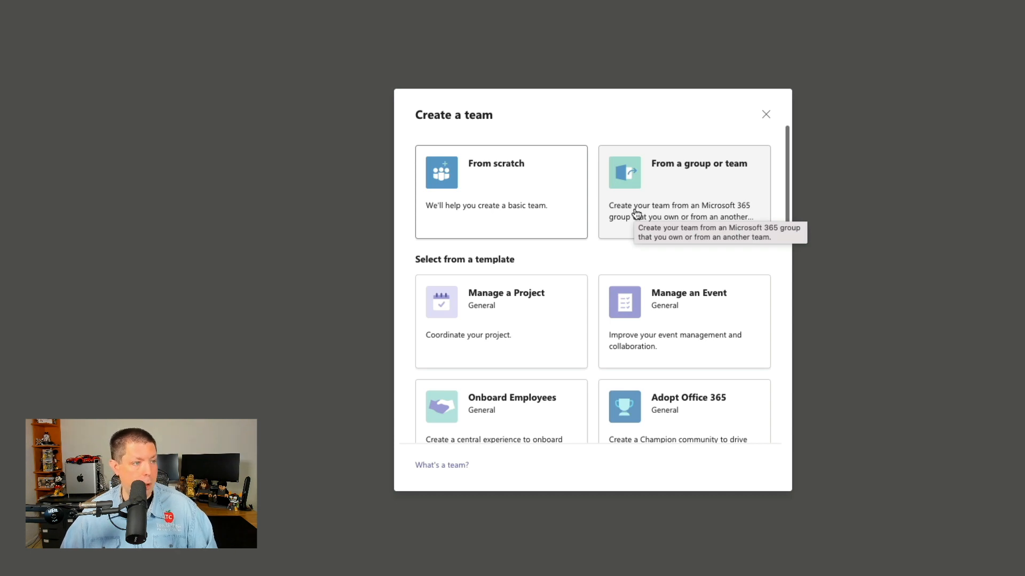
scroll(down, 3)
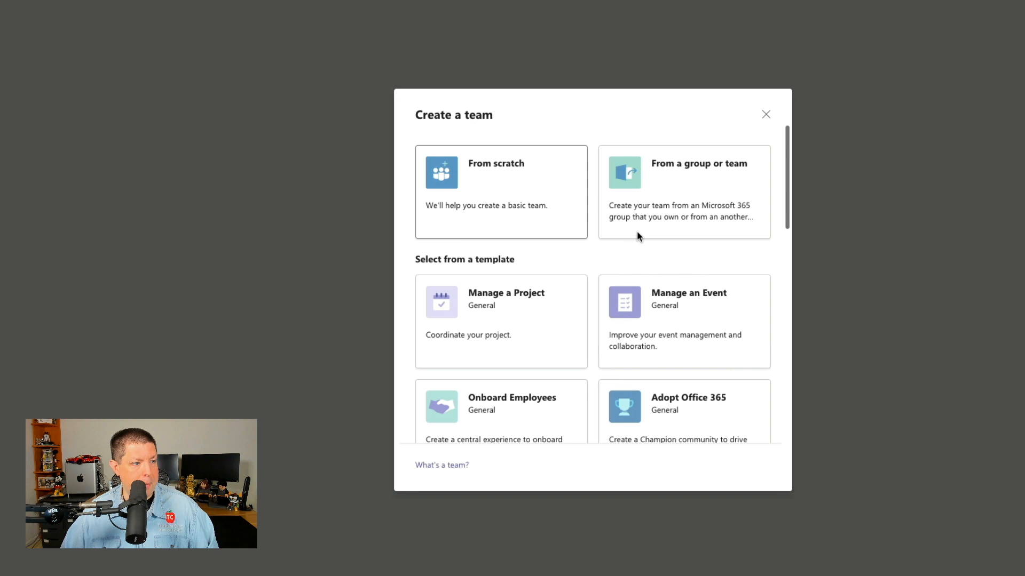
mouse_move(675, 198)
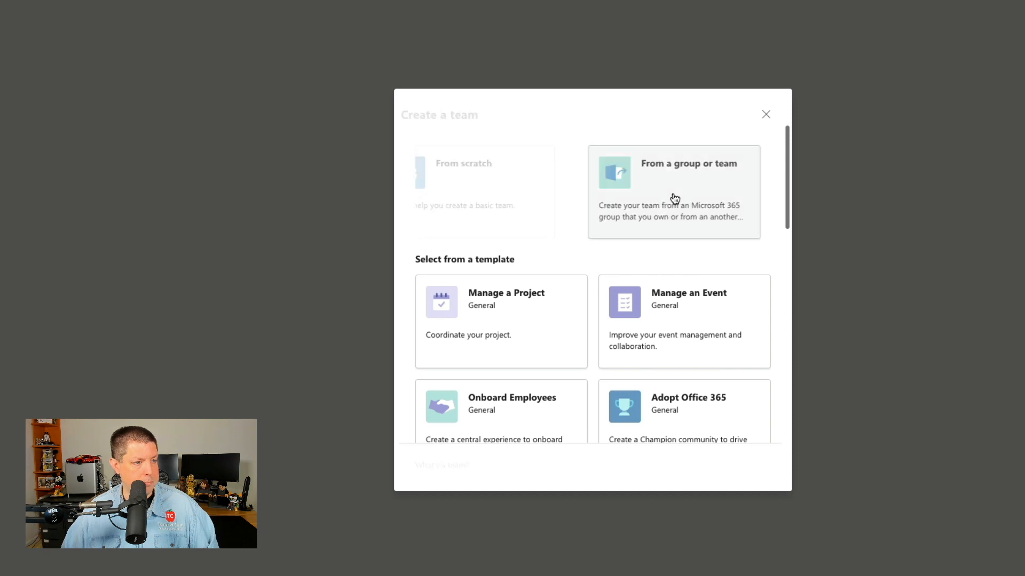
click(673, 192)
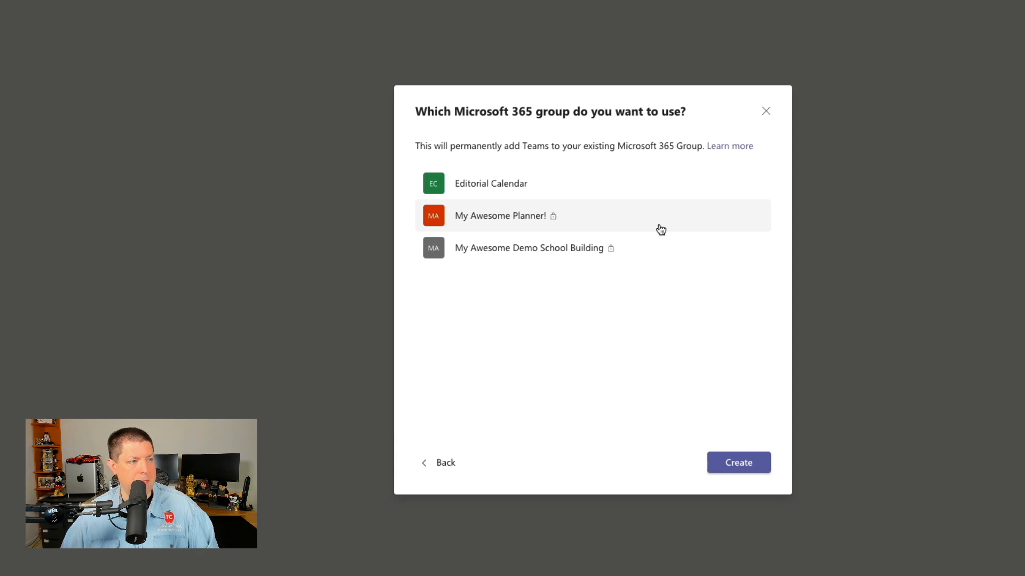
mouse_move(530, 247)
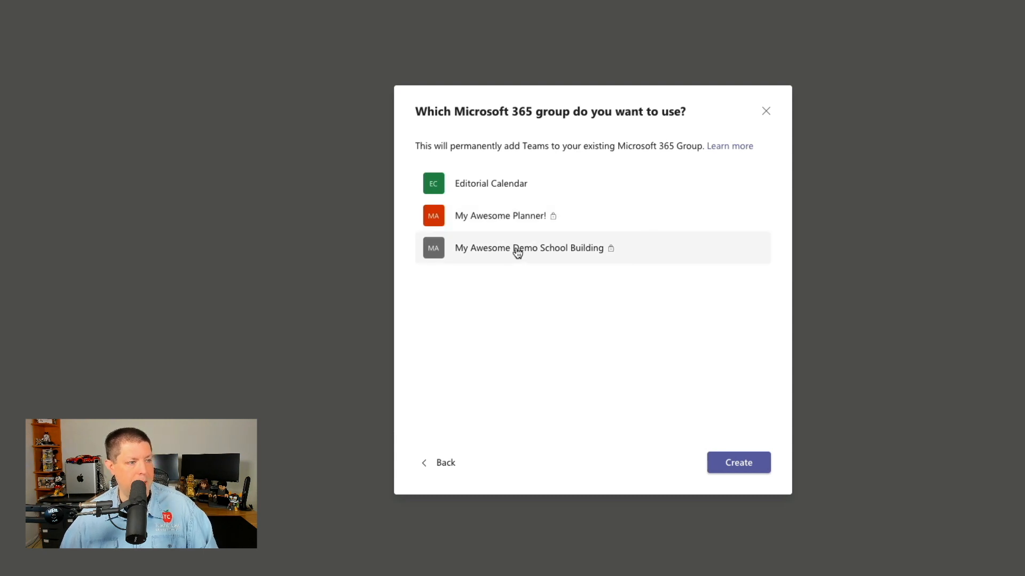
mouse_move(529, 248)
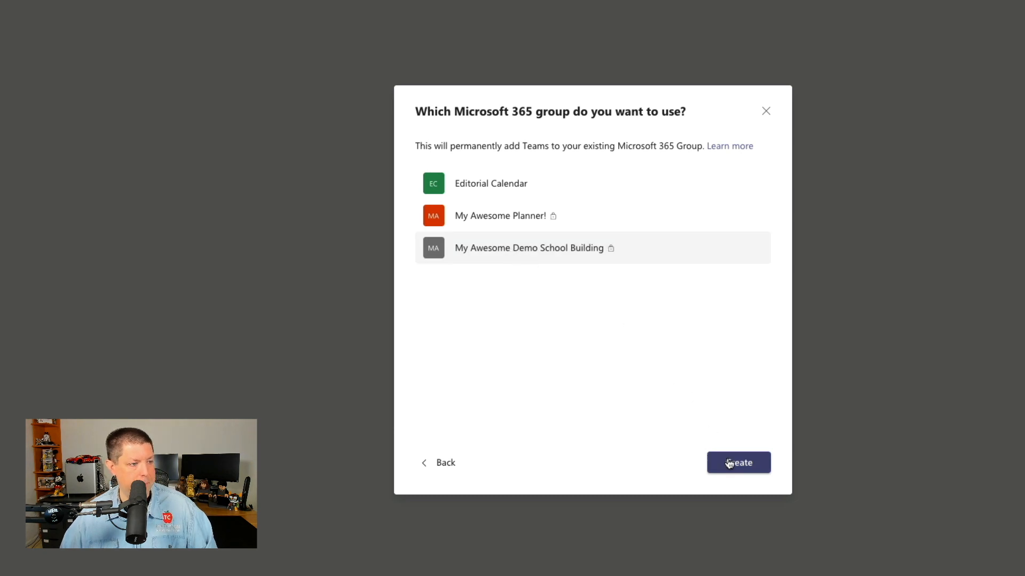
Create the team from the My Awesome Demo School Building group
click(738, 463)
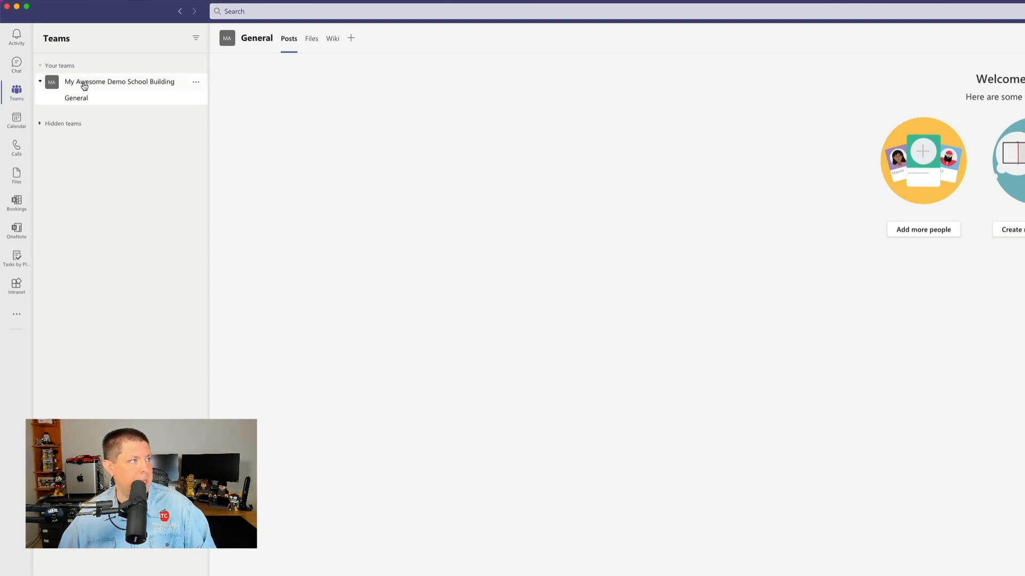
mouse_move(120, 81)
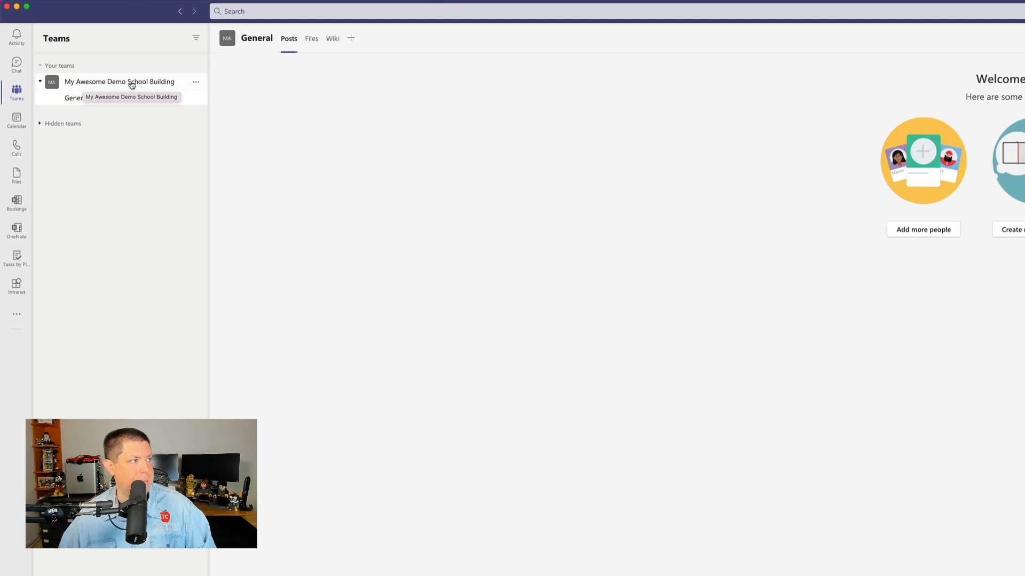
Show the My Awesome Demo School Building team's options menu with manage team, add channel and delete
click(196, 82)
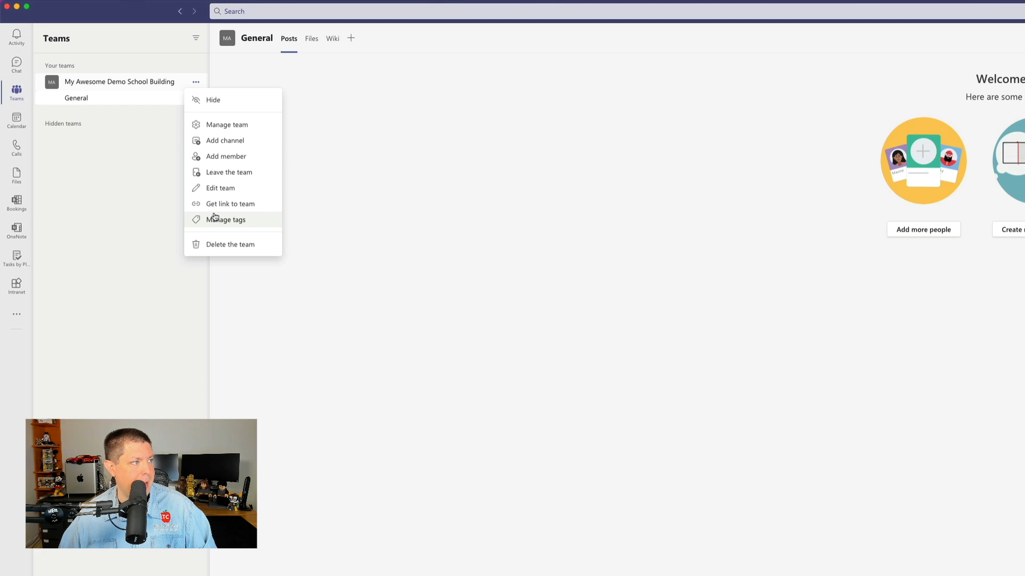
mouse_move(227, 125)
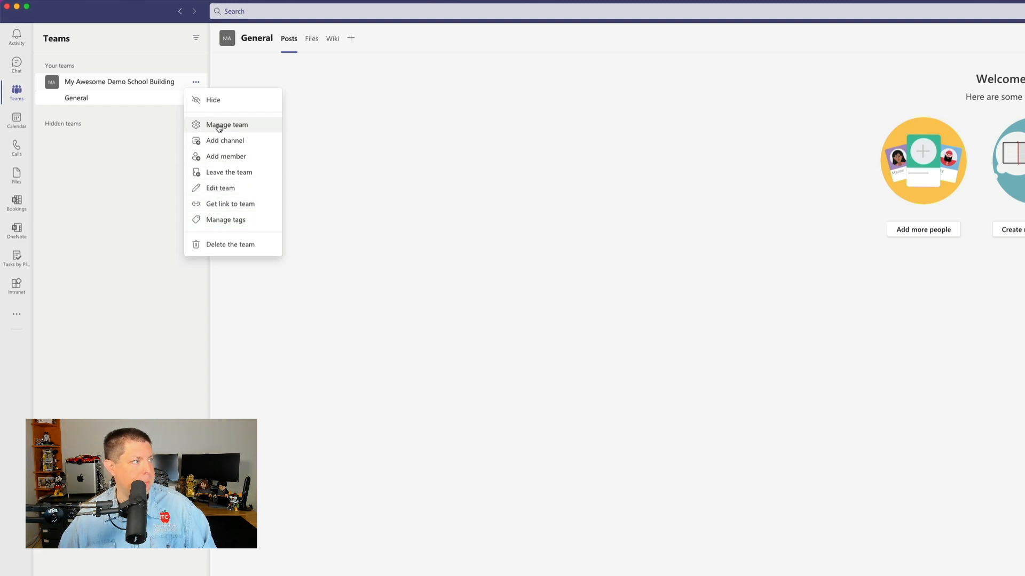
click(226, 125)
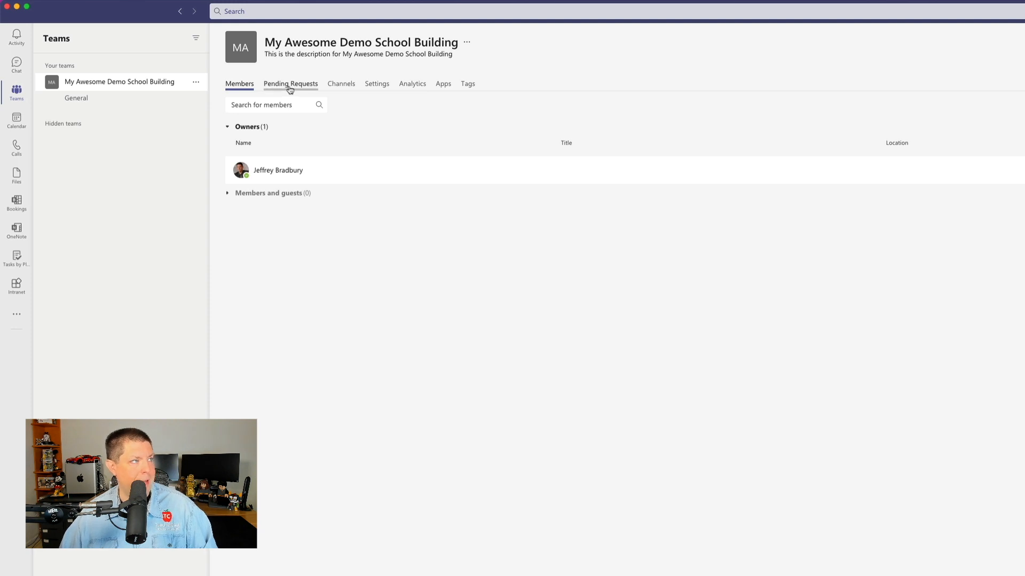
mouse_move(290, 84)
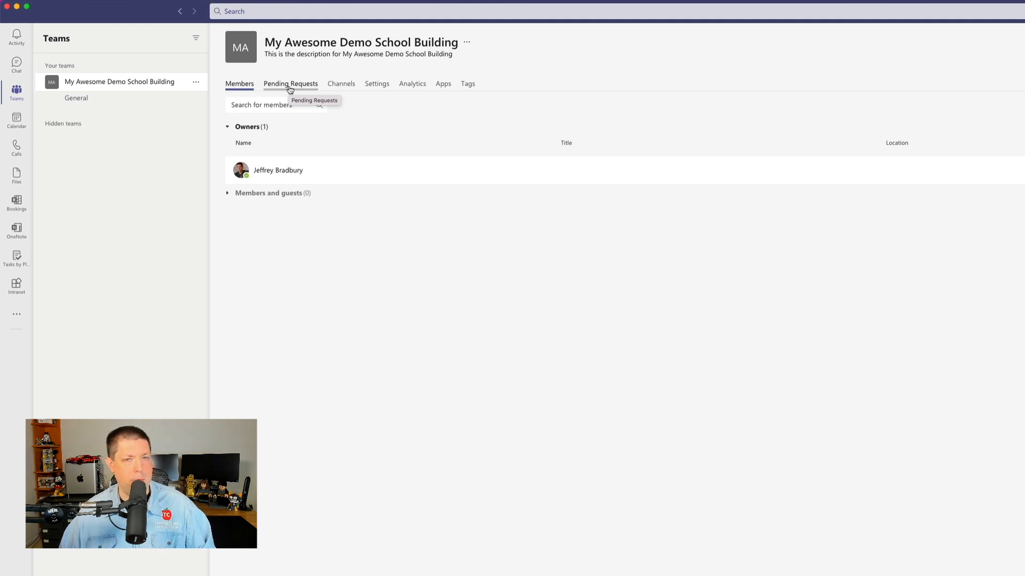
click(340, 84)
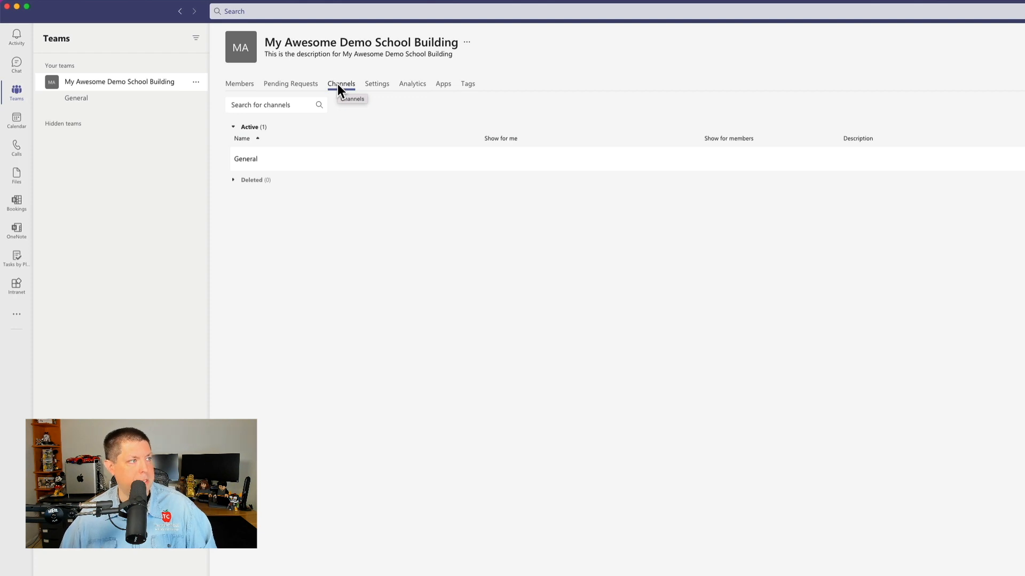
click(376, 84)
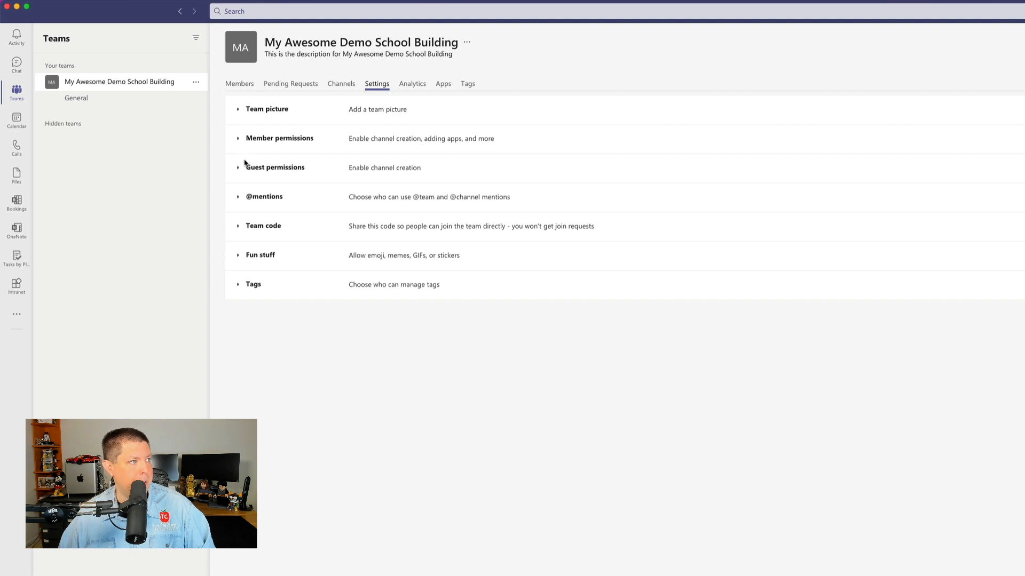
mouse_move(242, 204)
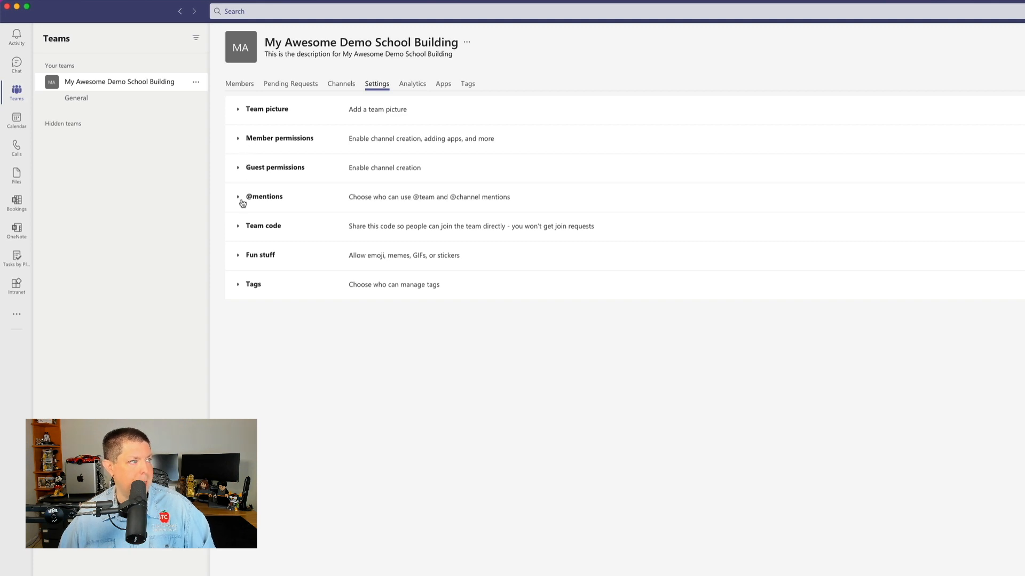
mouse_move(241, 230)
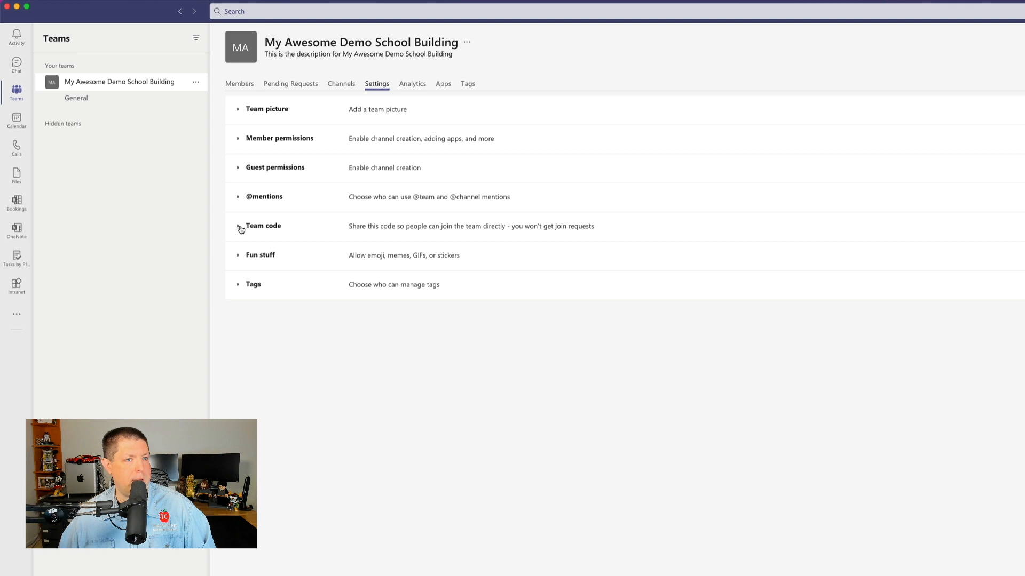
click(260, 255)
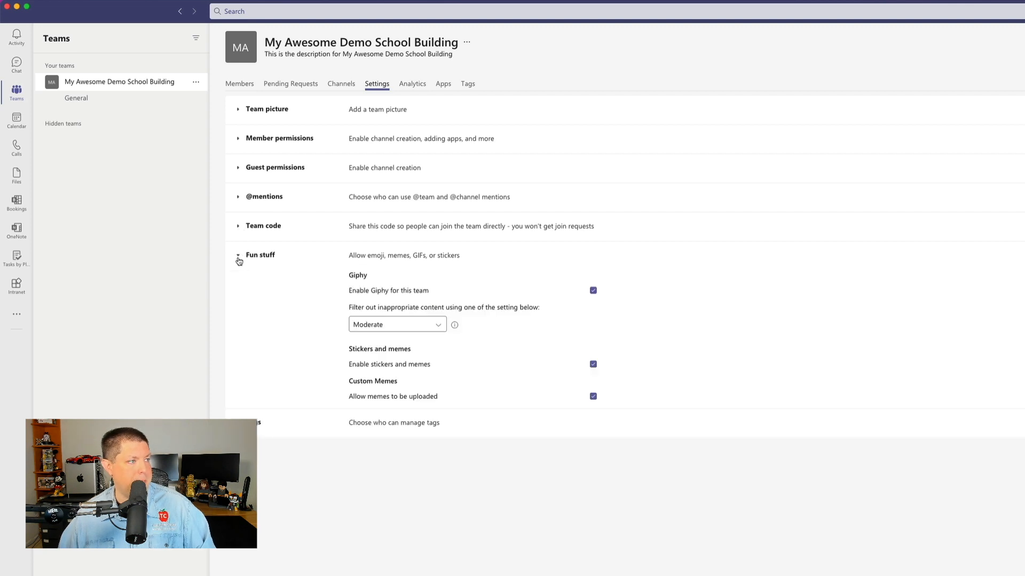
click(239, 255)
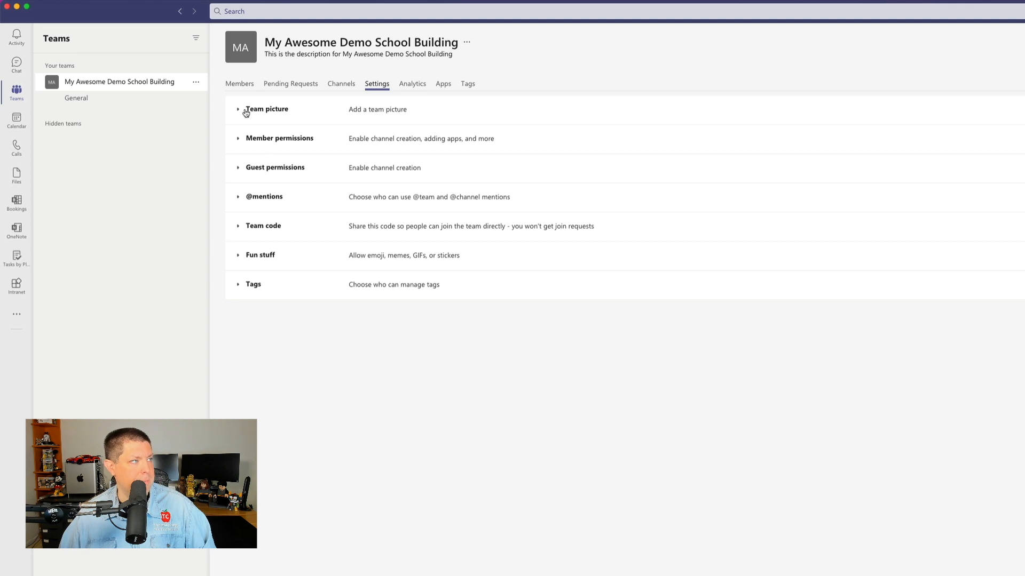
mouse_move(341, 109)
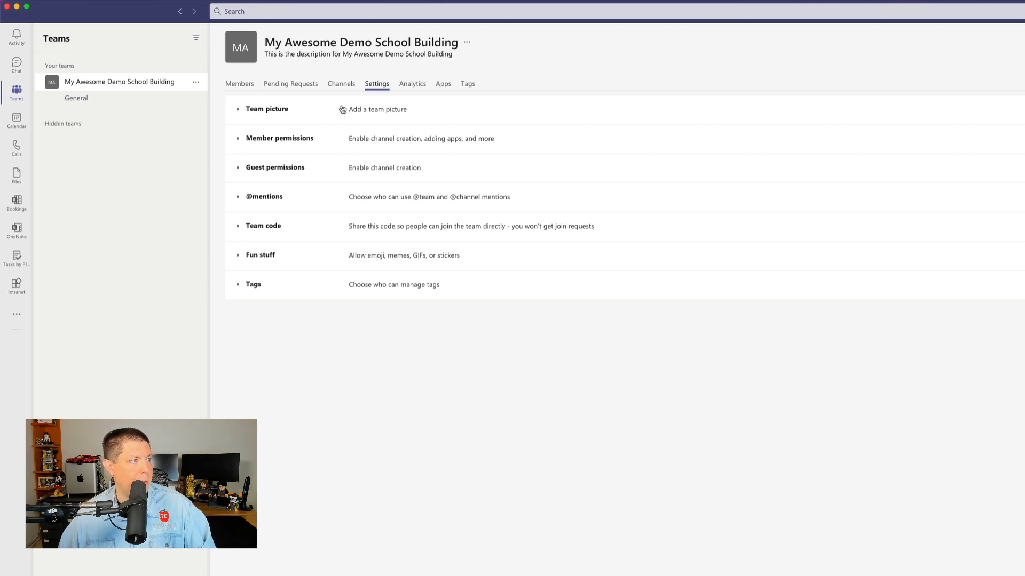
Upload a new team picture and save it to replace the initials
click(267, 109)
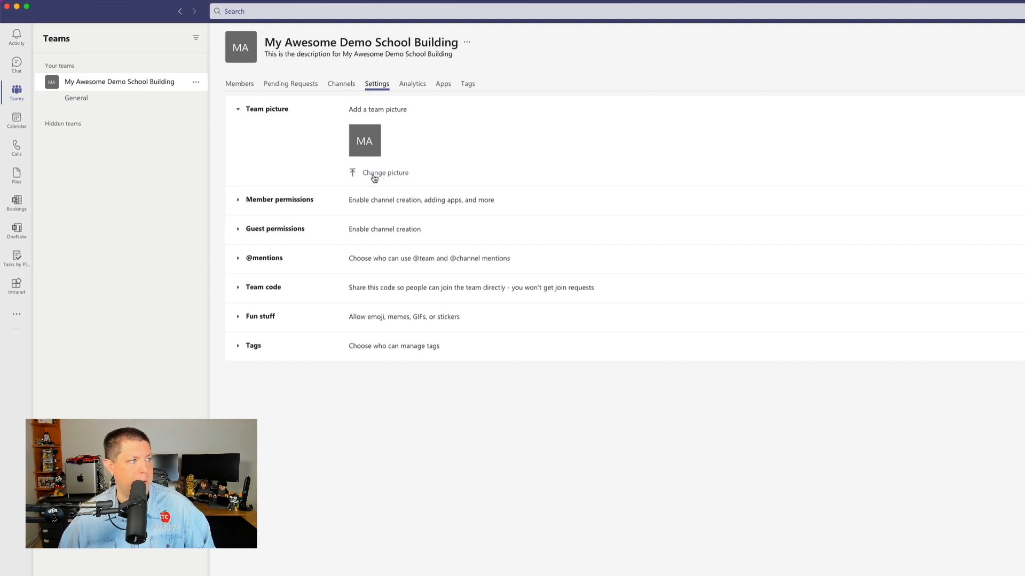
click(385, 173)
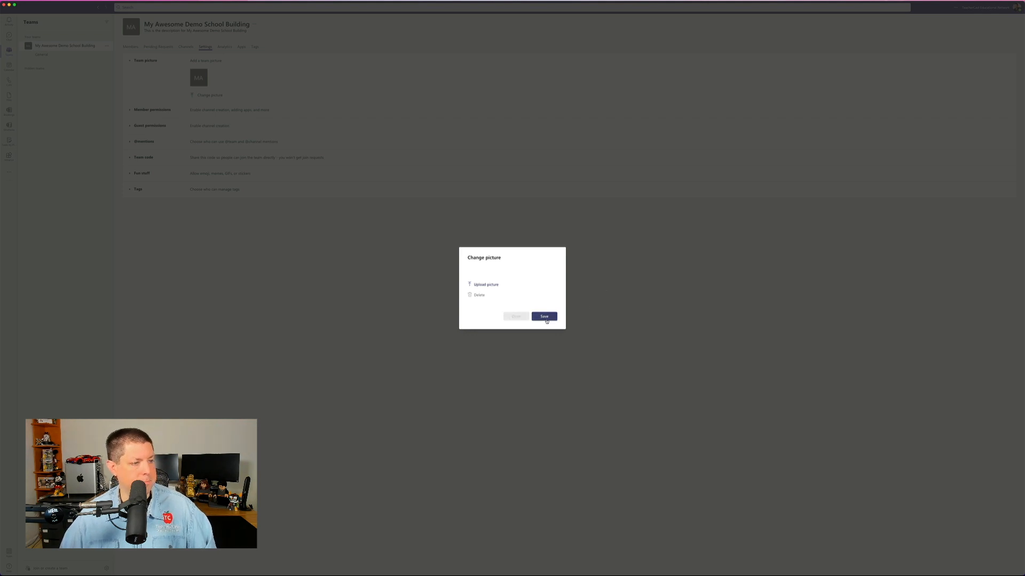
click(543, 316)
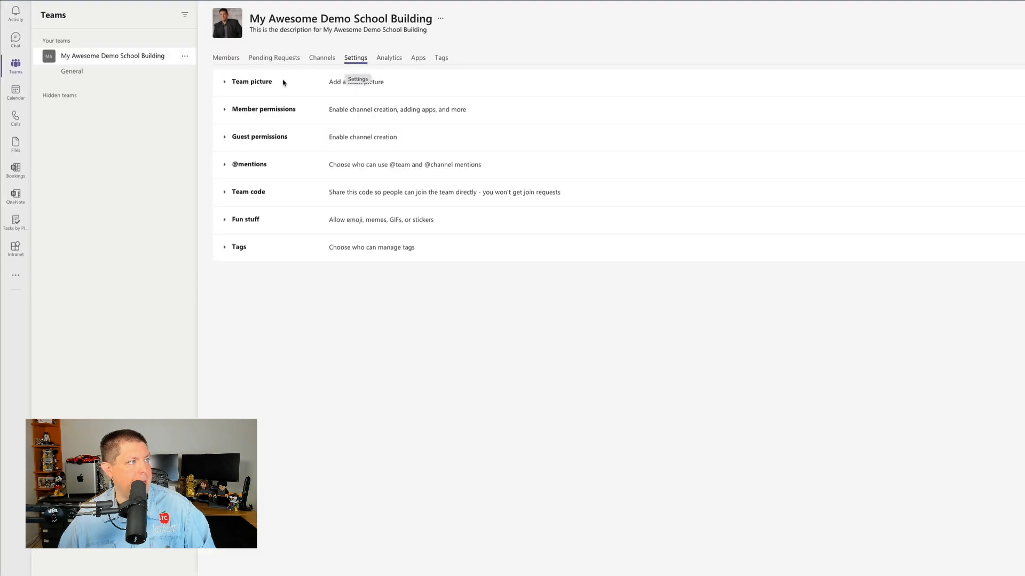
Expand Member permissions to review the channel, app, tab and message options
click(264, 109)
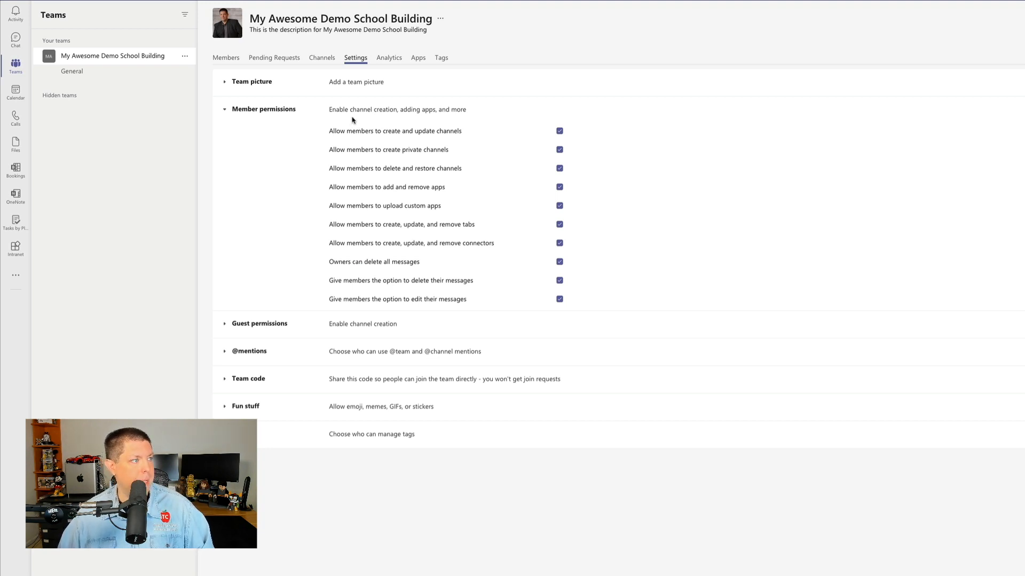
mouse_move(345, 138)
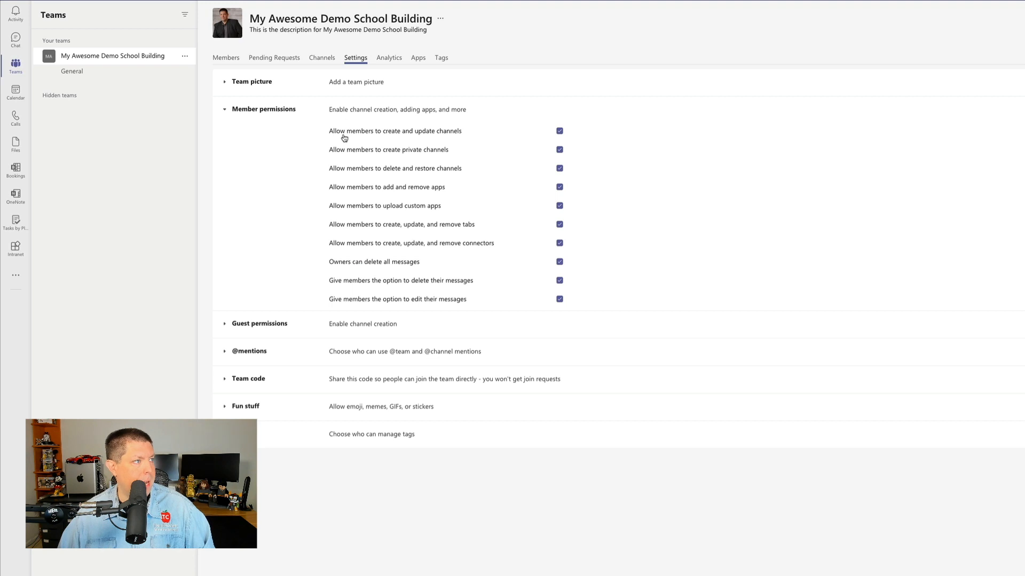
mouse_move(438, 140)
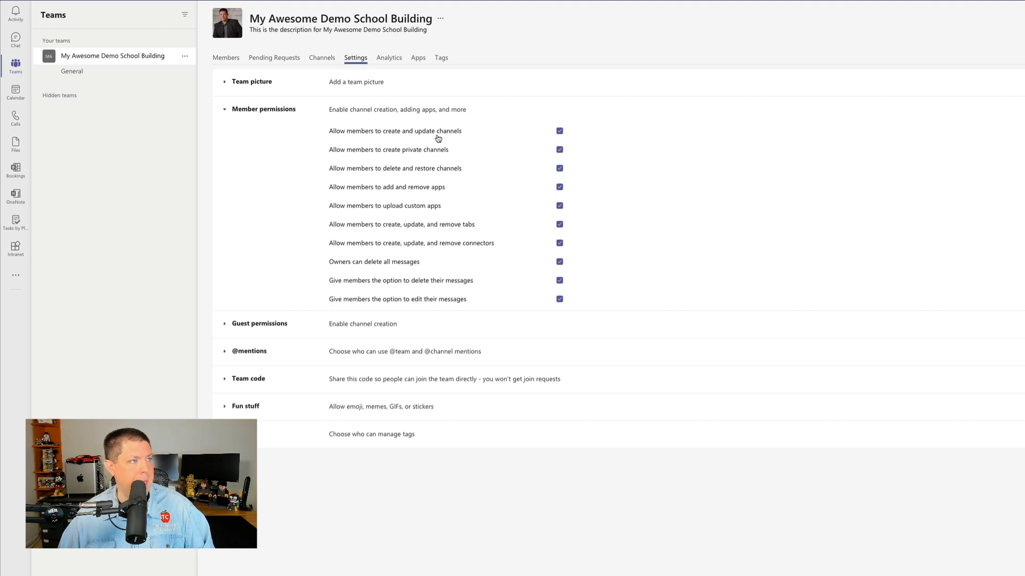
mouse_move(416, 160)
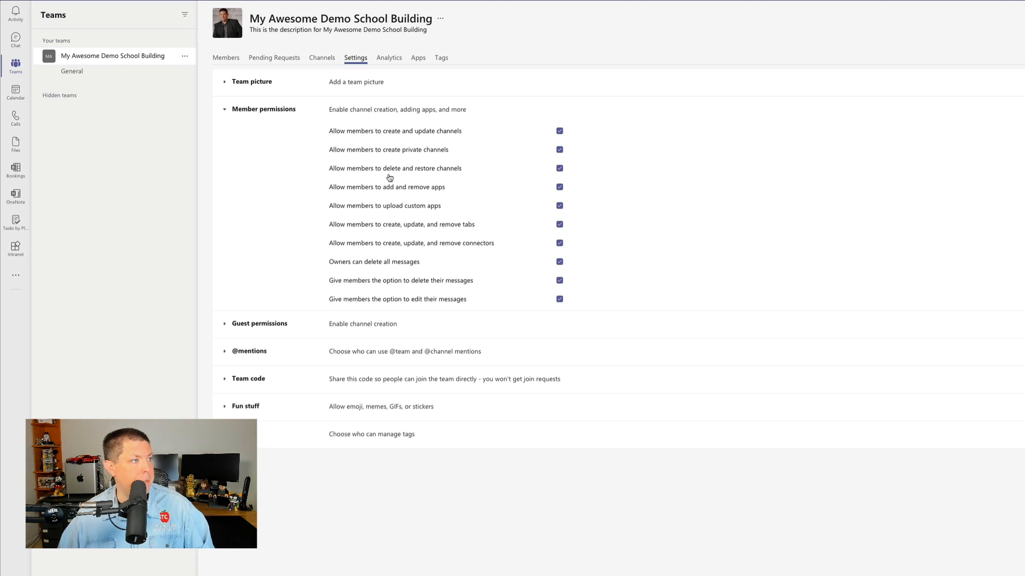
mouse_move(436, 174)
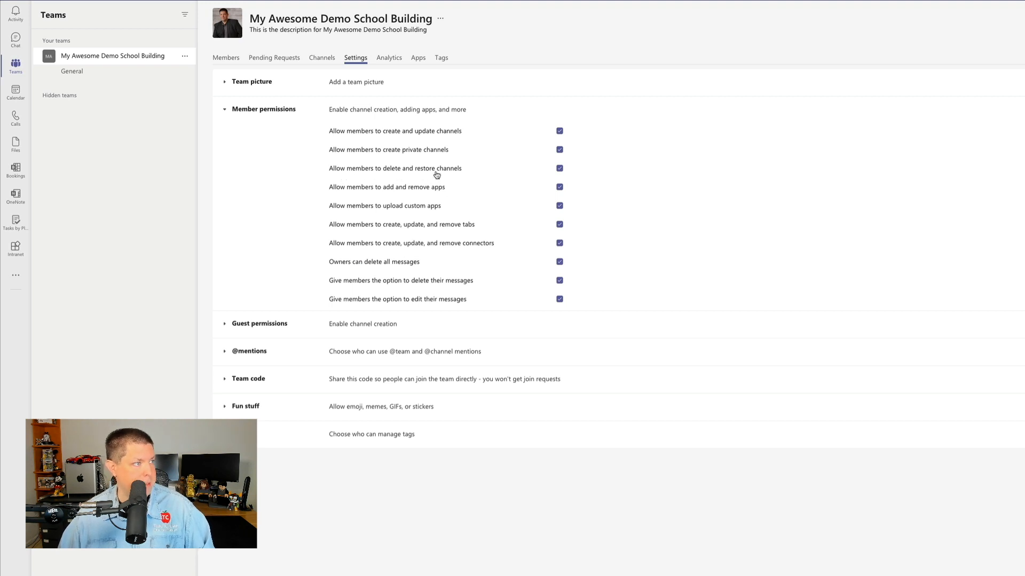
mouse_move(436, 197)
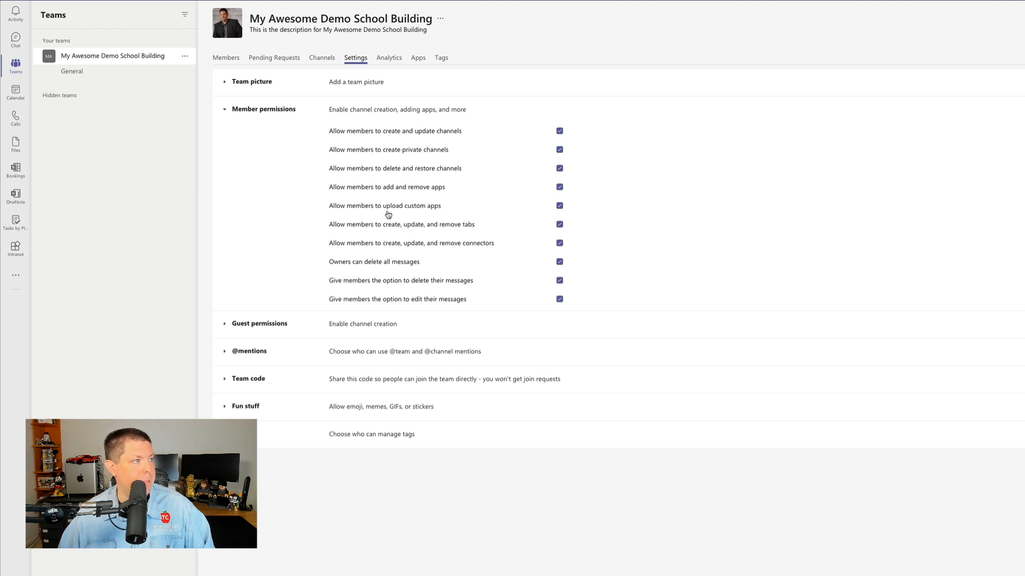
mouse_move(338, 235)
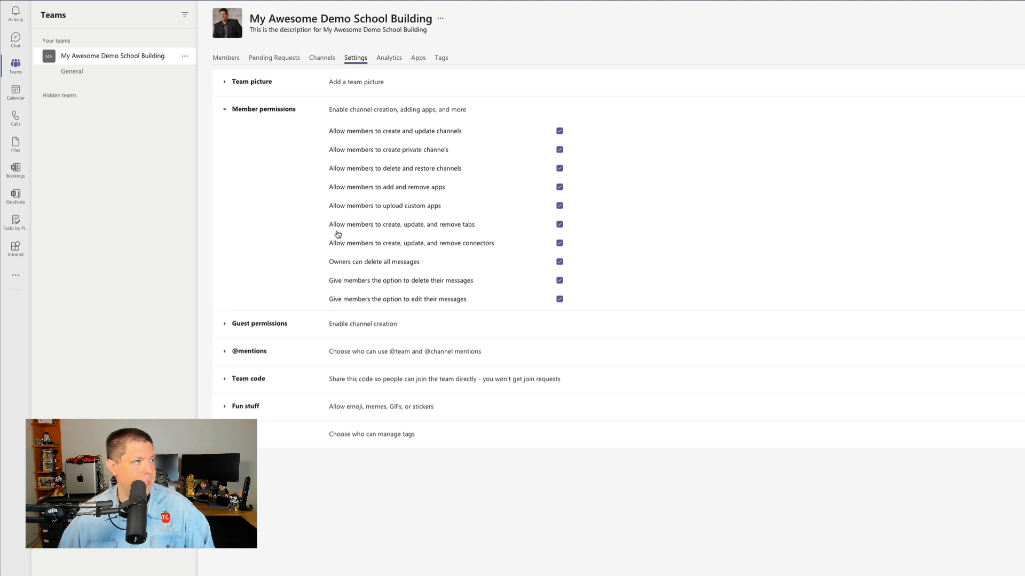
mouse_move(442, 237)
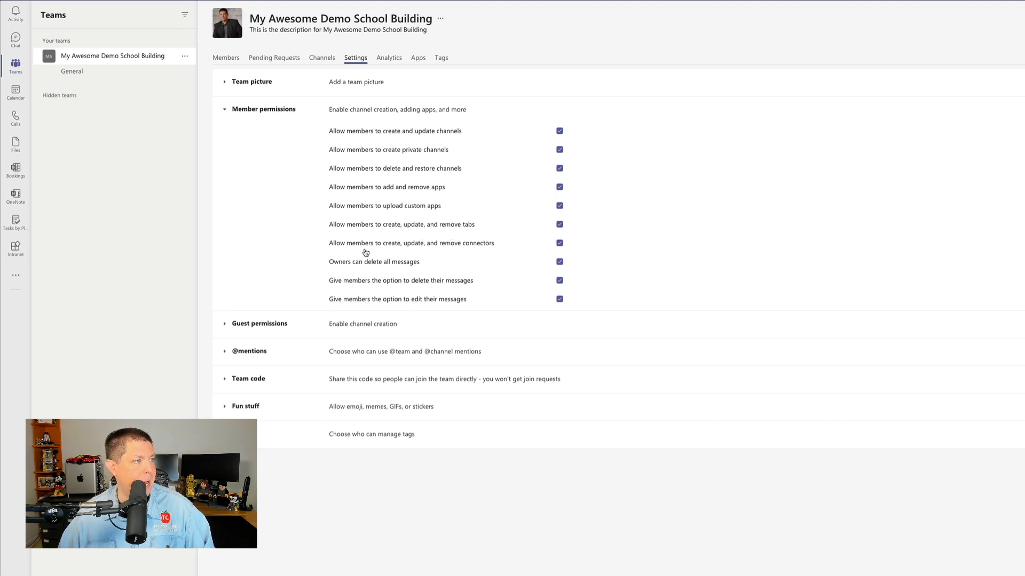
mouse_move(484, 250)
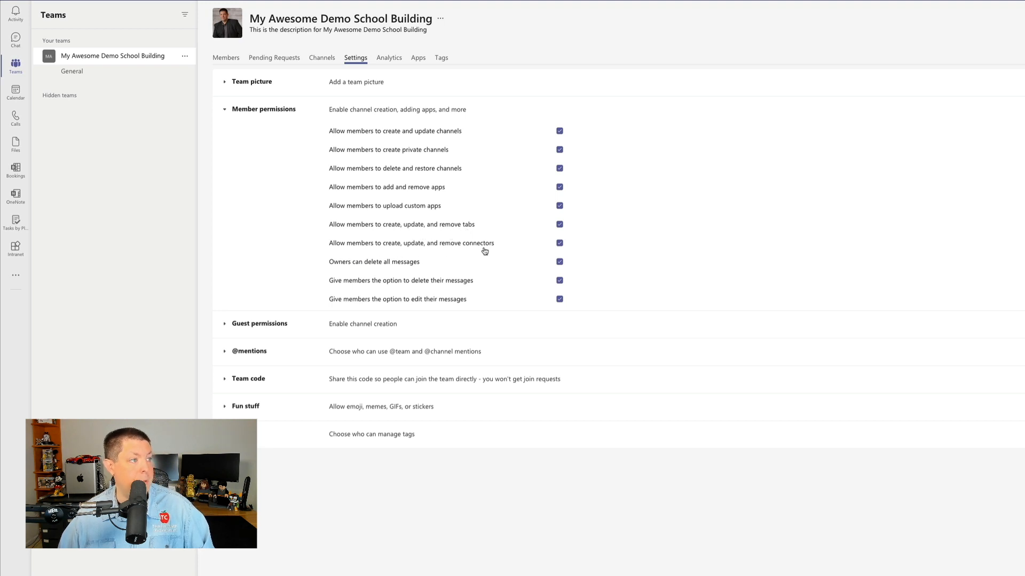
mouse_move(389, 272)
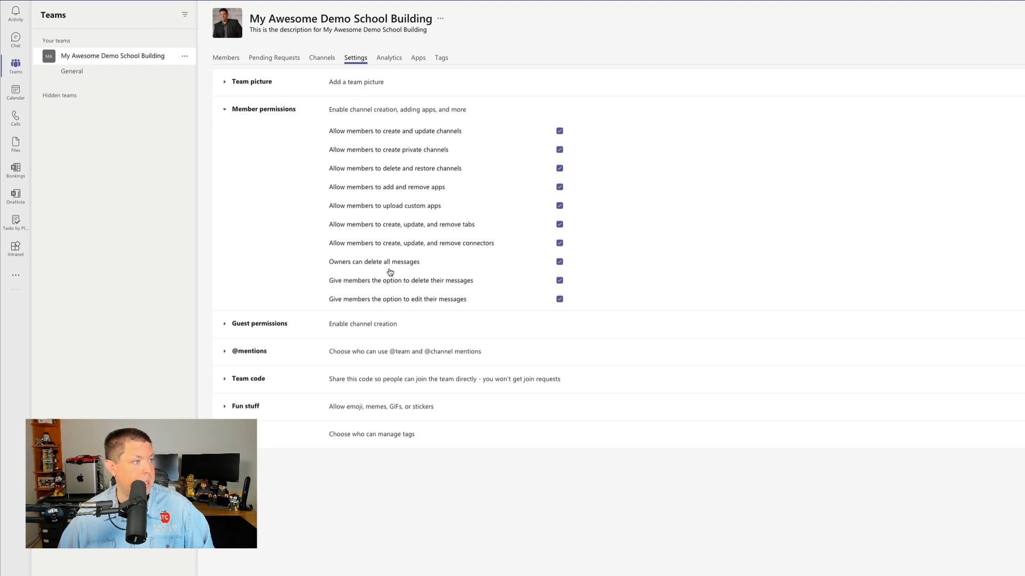
mouse_move(369, 288)
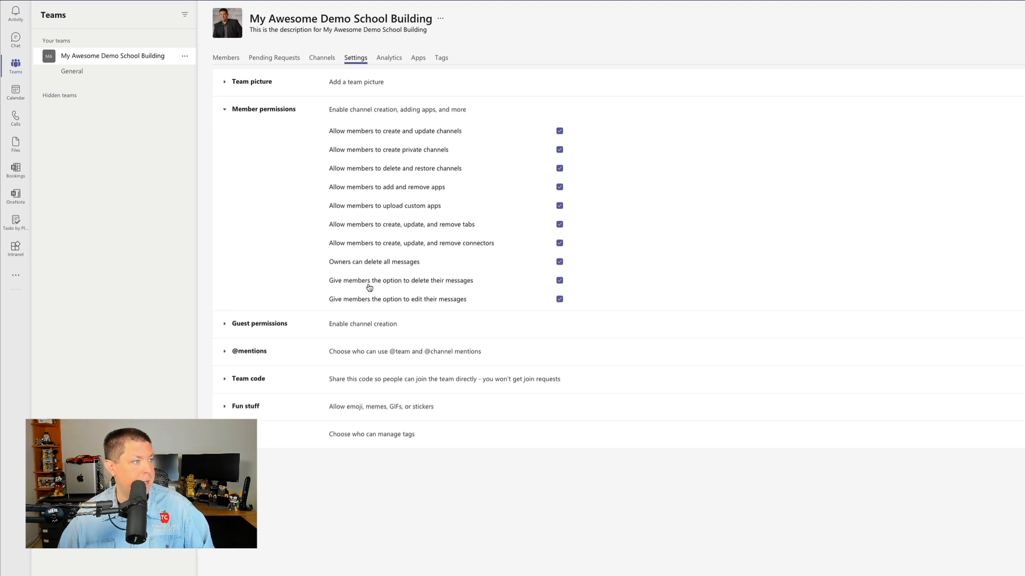
mouse_move(391, 304)
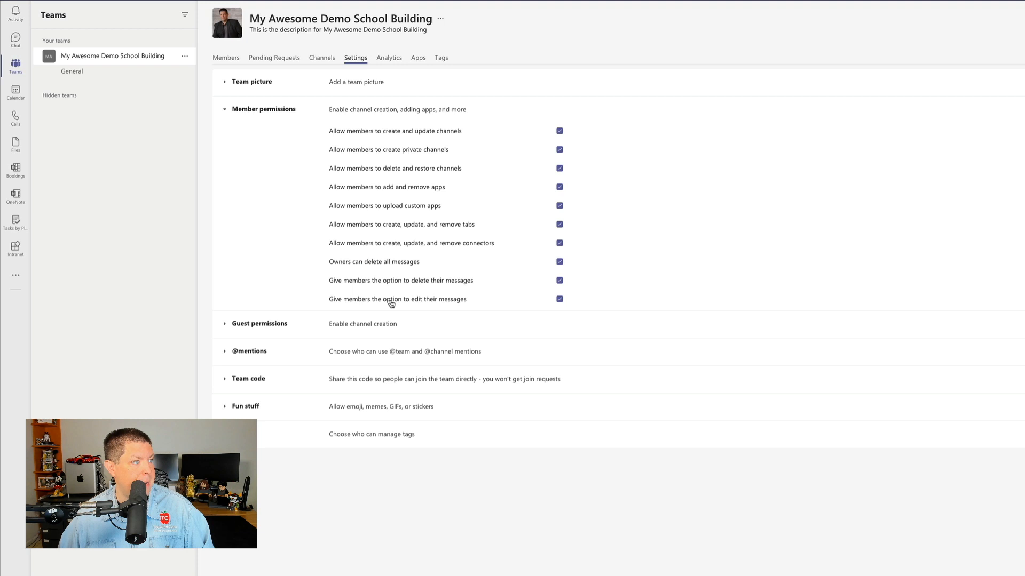
mouse_move(367, 308)
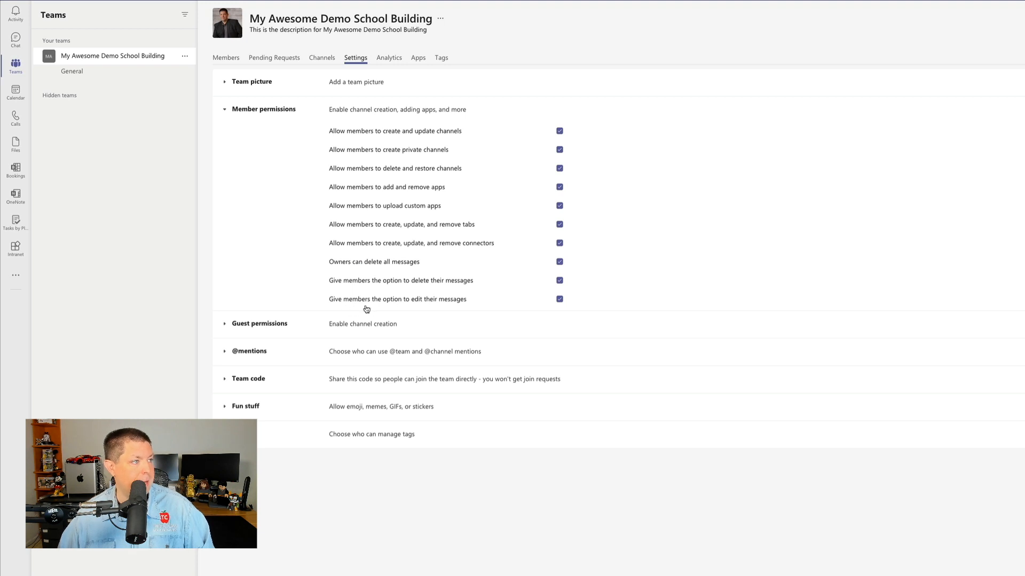
mouse_move(425, 308)
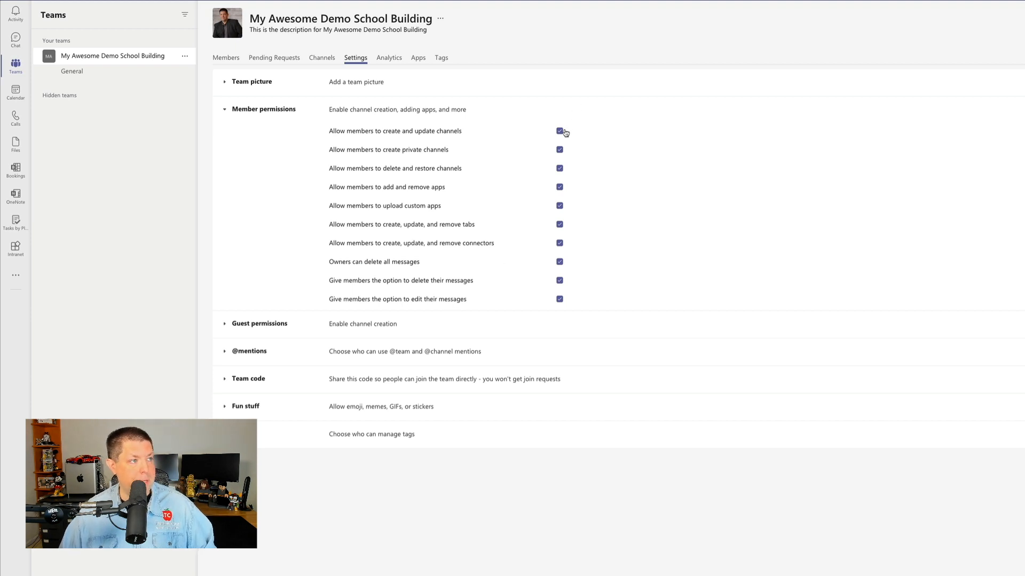
Uncheck member permissions for channels, apps, tabs and connectors, then expand Guest permissions
click(559, 131)
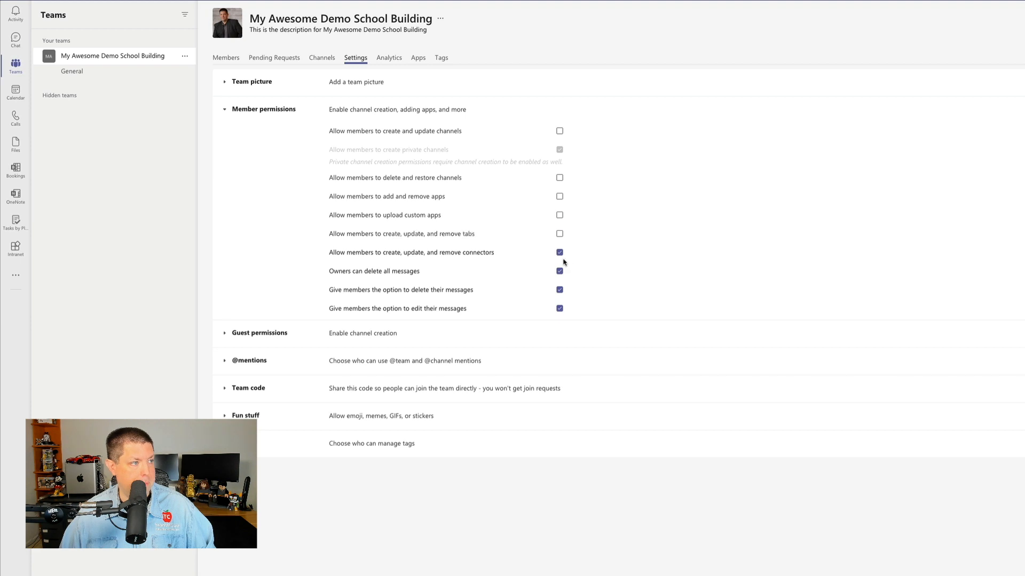
click(559, 252)
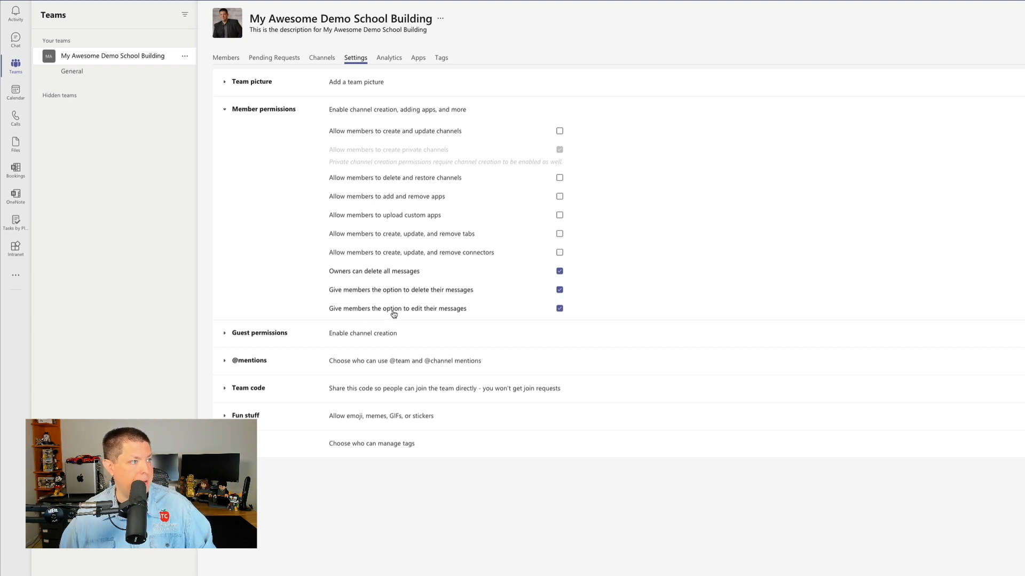
click(558, 308)
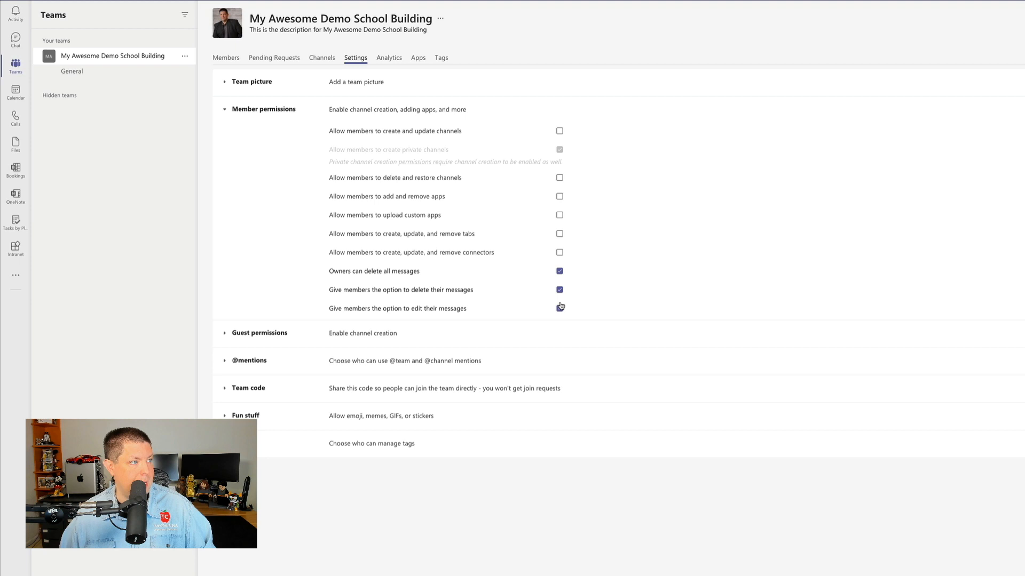
click(559, 308)
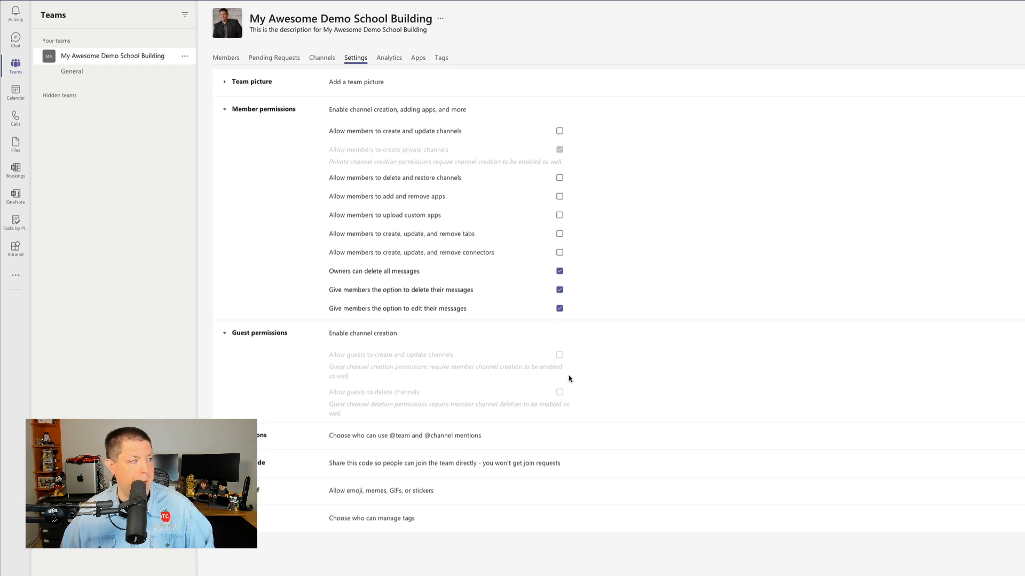
Expand the Team code section to show its Generate option
scroll(down, 3)
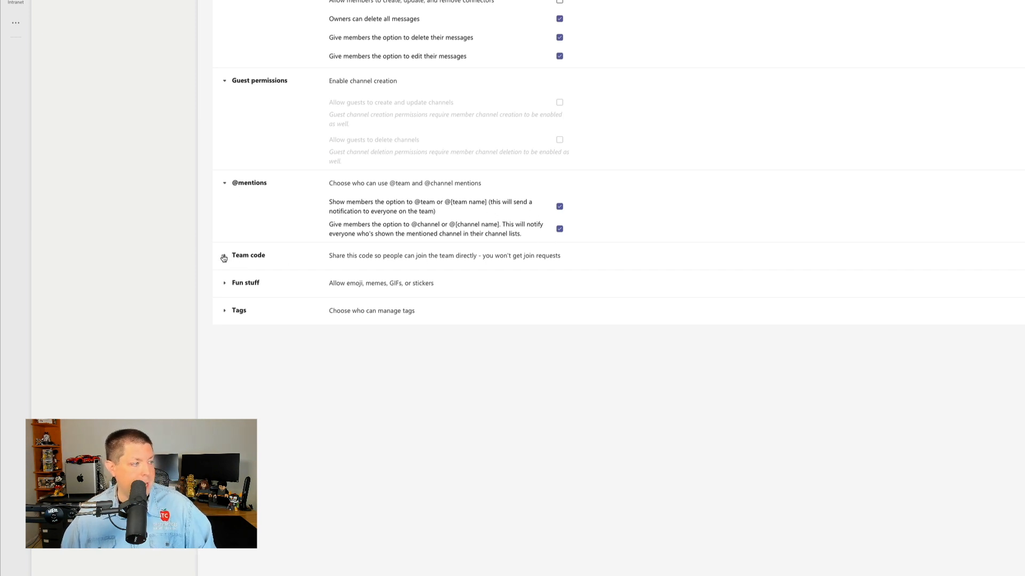
click(247, 256)
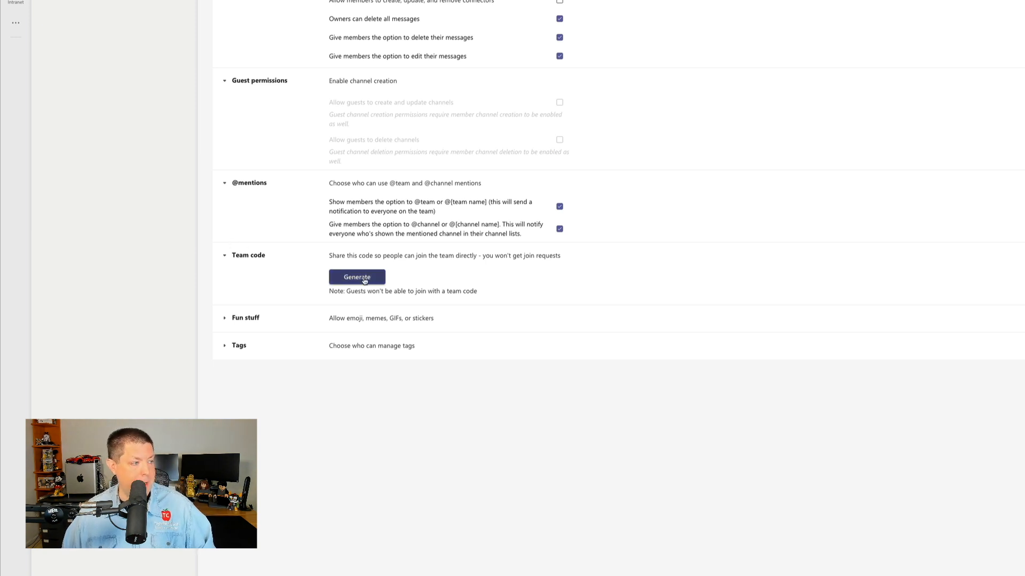
mouse_move(357, 277)
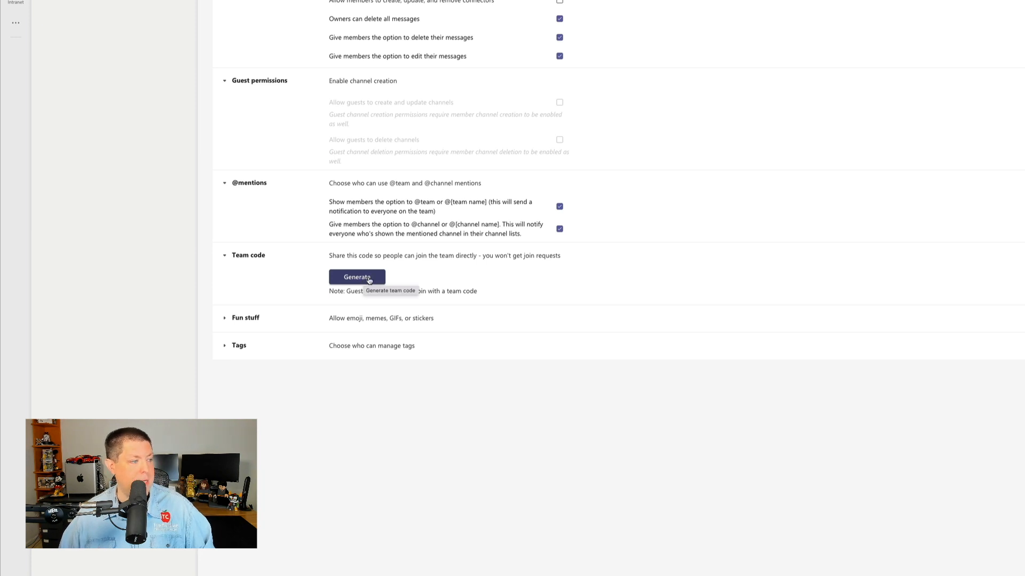
Keep tags managed by team owners after reviewing Fun stuff, then view team Analytics
click(245, 317)
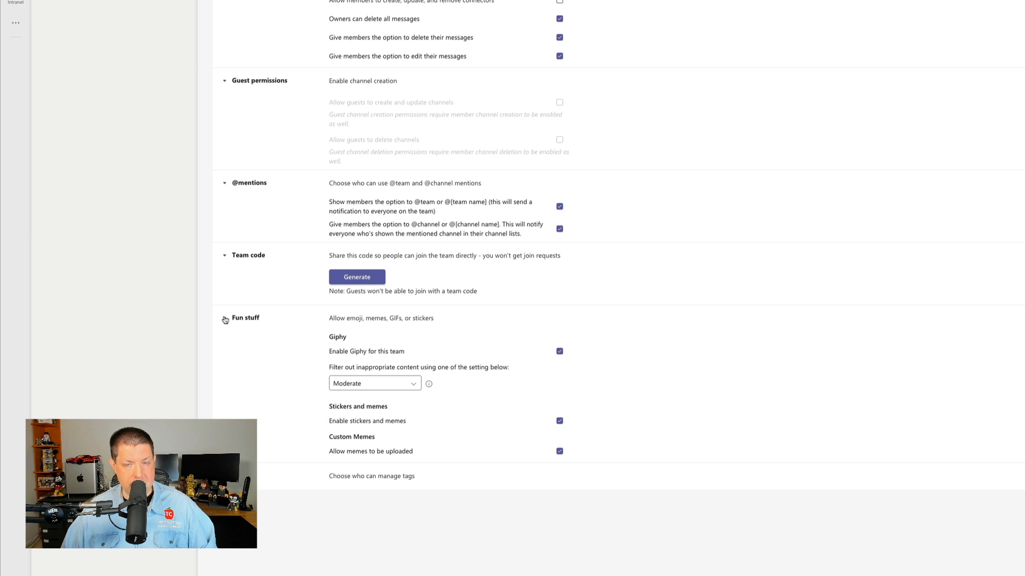
mouse_move(474, 356)
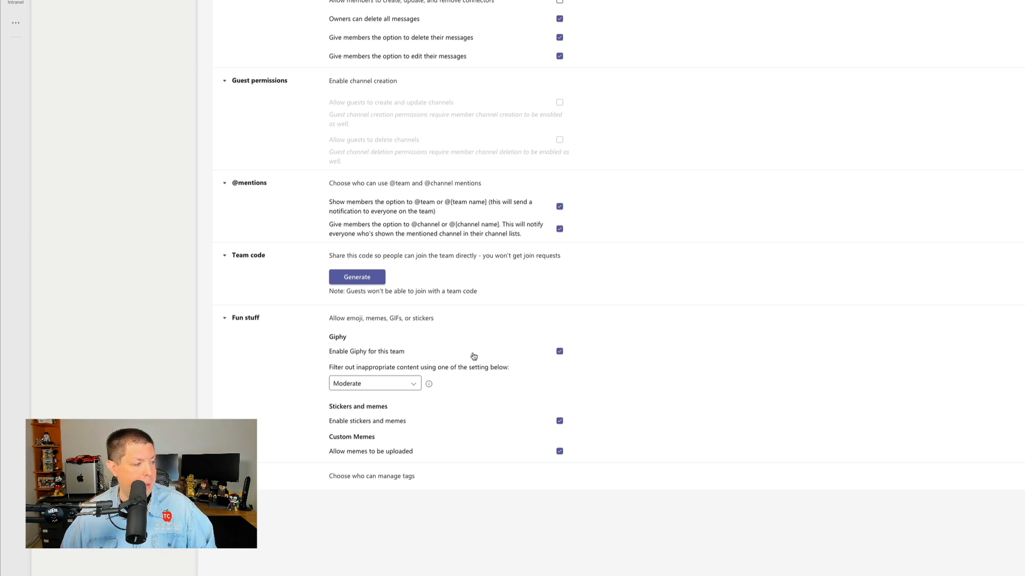
mouse_move(417, 443)
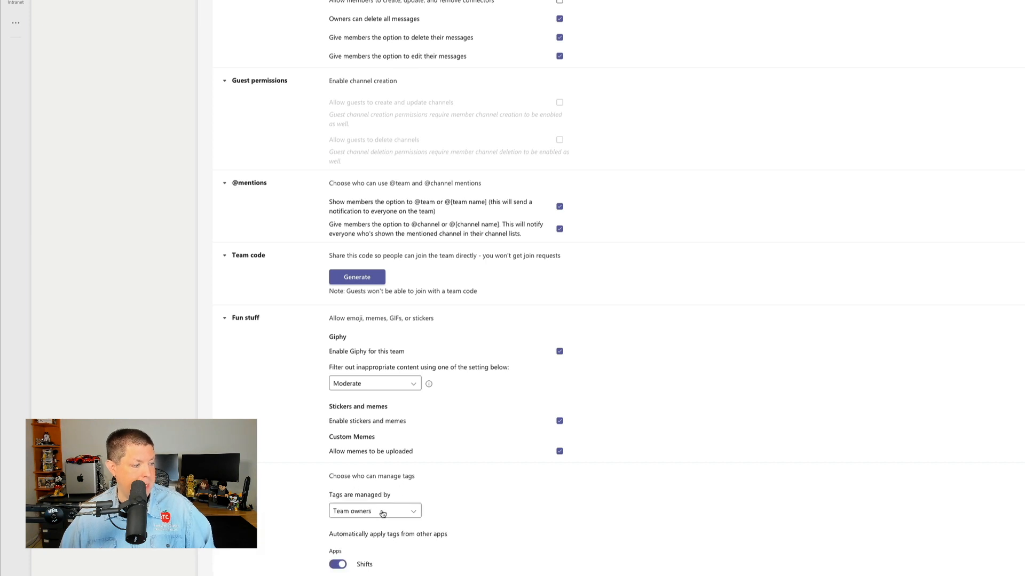
click(375, 511)
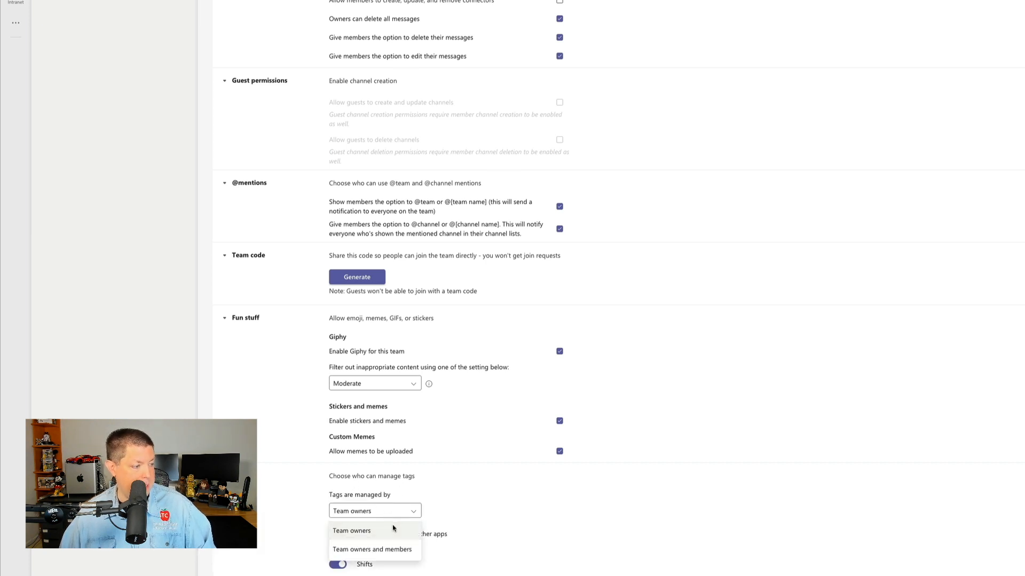
mouse_move(372, 549)
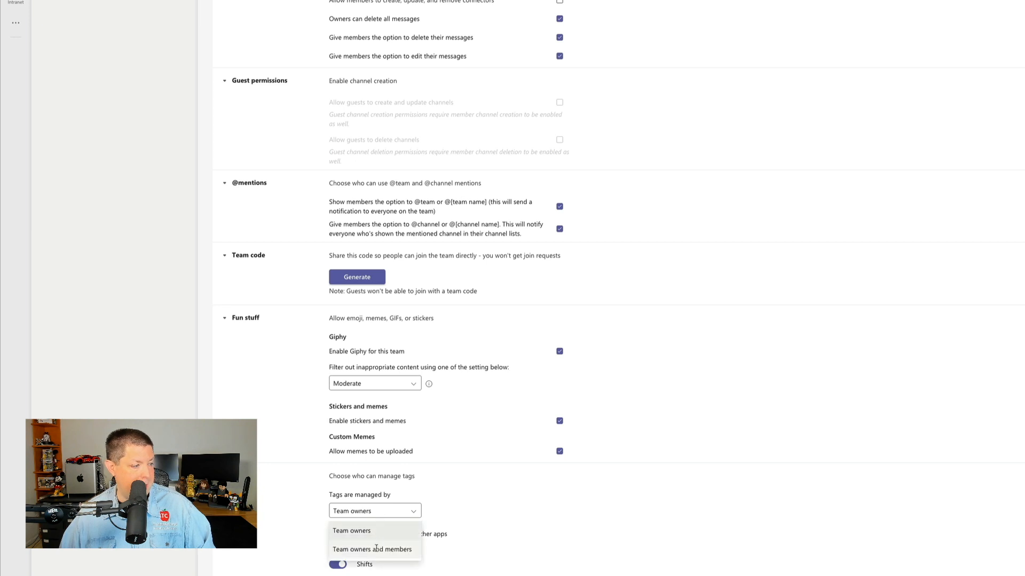
click(352, 530)
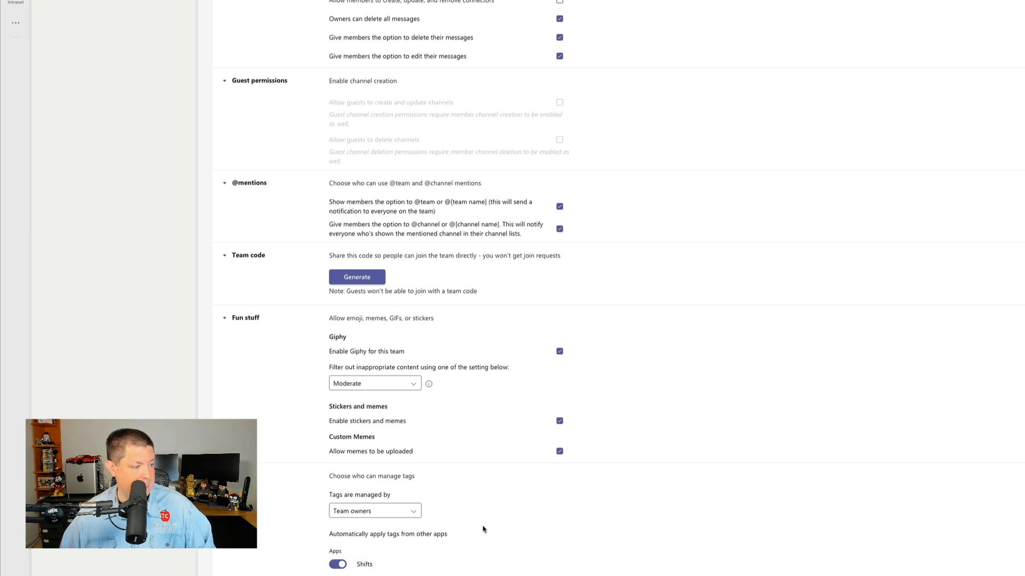
click(224, 46)
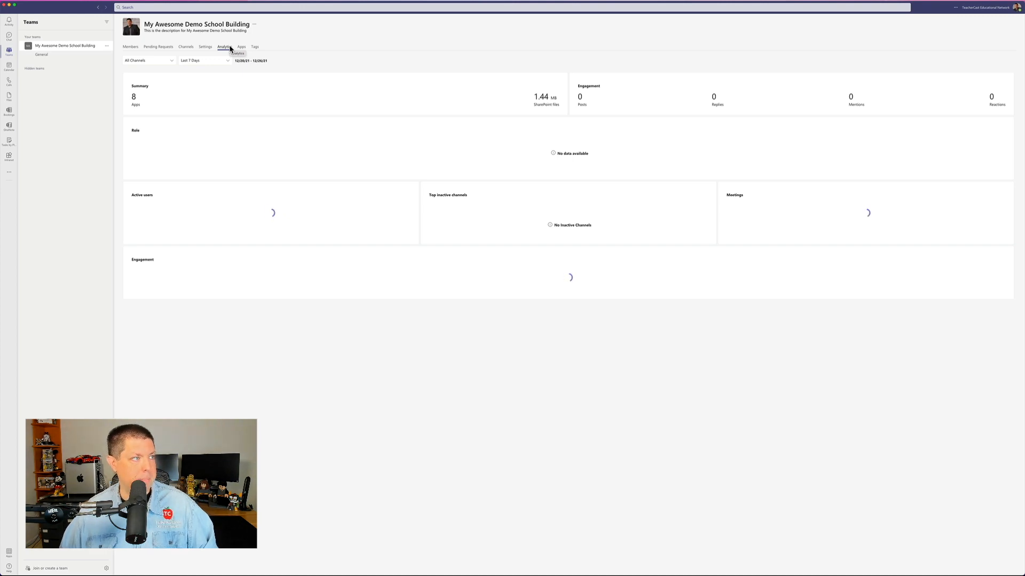
Show the Tags page, which lists no tags and offers to create one
click(428, 62)
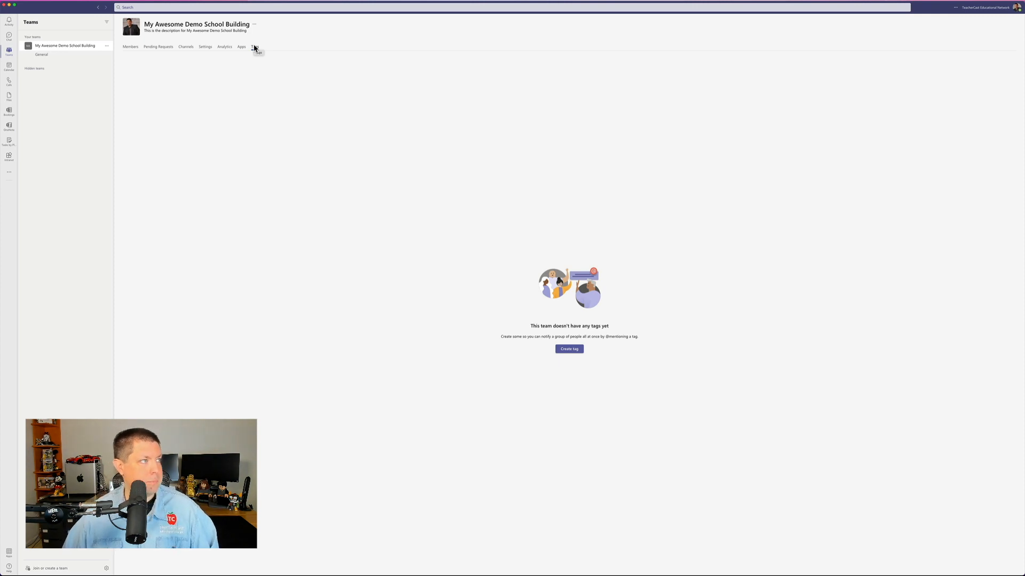
Show the team's channel list, where General is the only channel
click(185, 47)
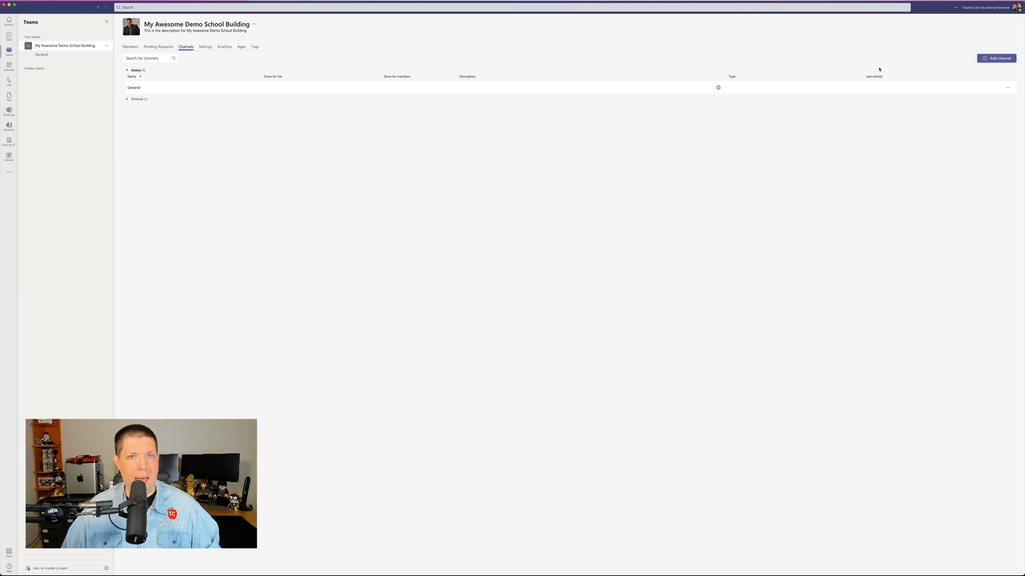
Add a standard 'Main Office' channel described 'Main Office Teams Channel', auto-shown to everyone
click(996, 58)
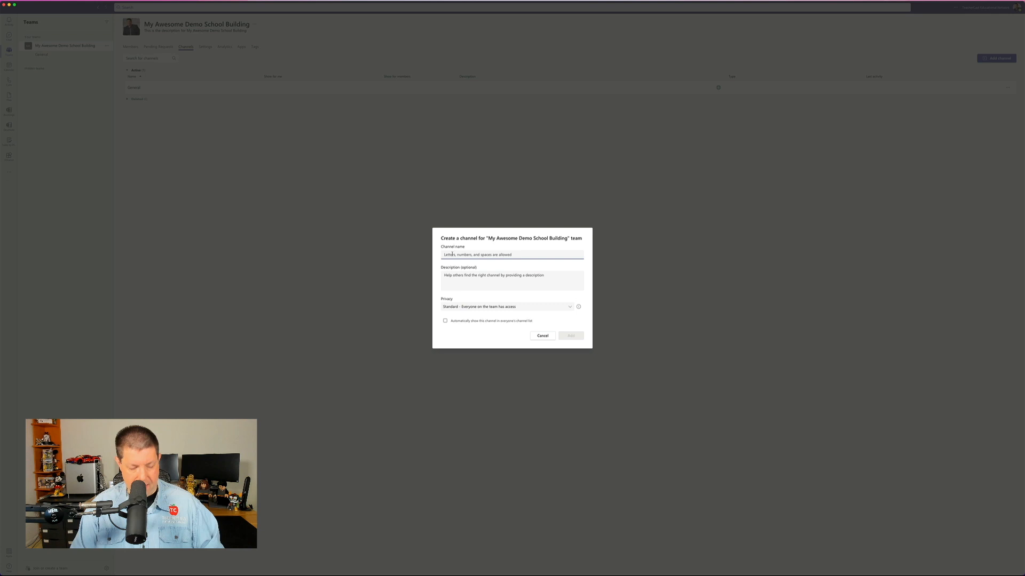
text(Main Office)
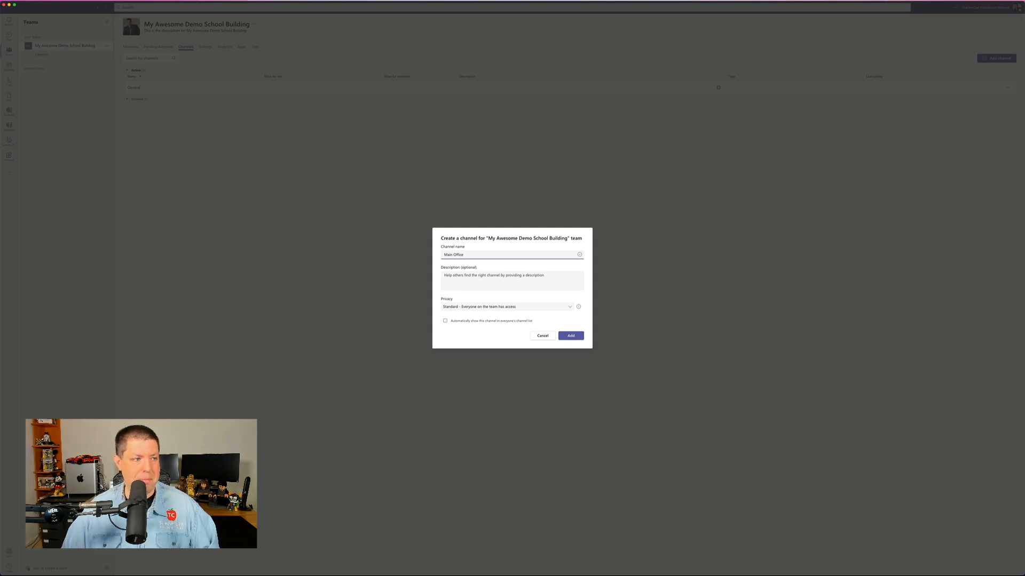
text(M)
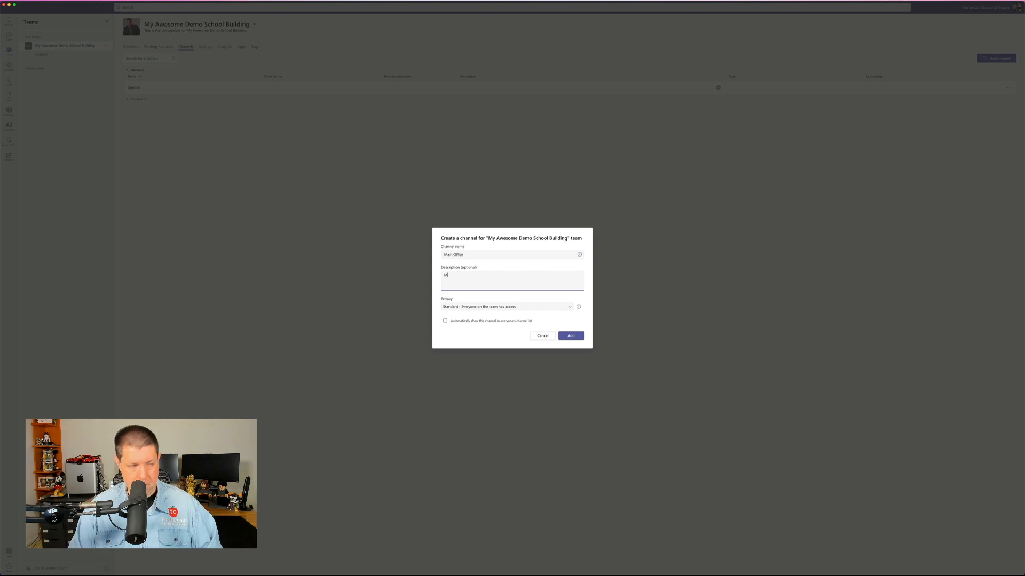
text(ain Office 1)
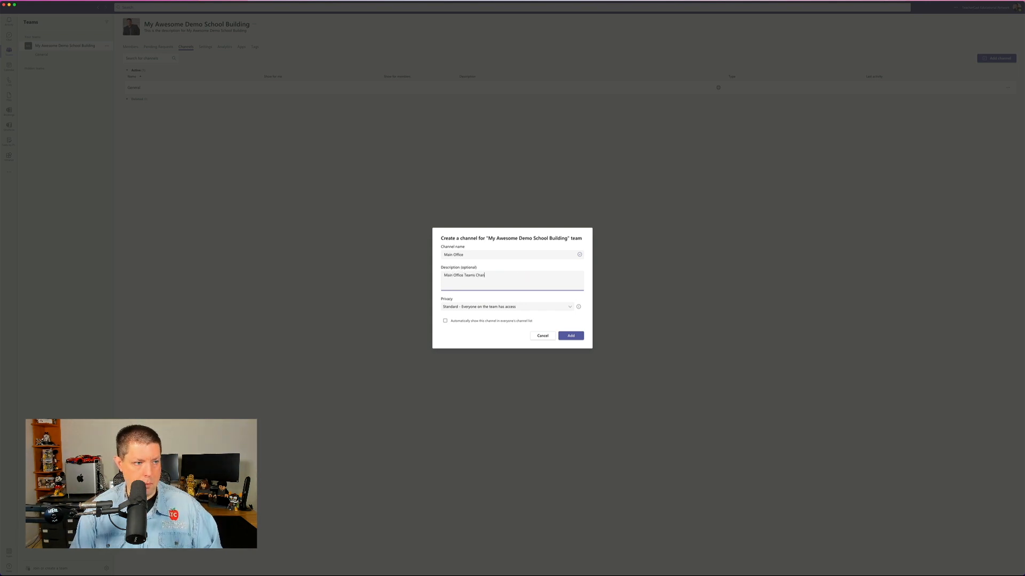
text(nel)
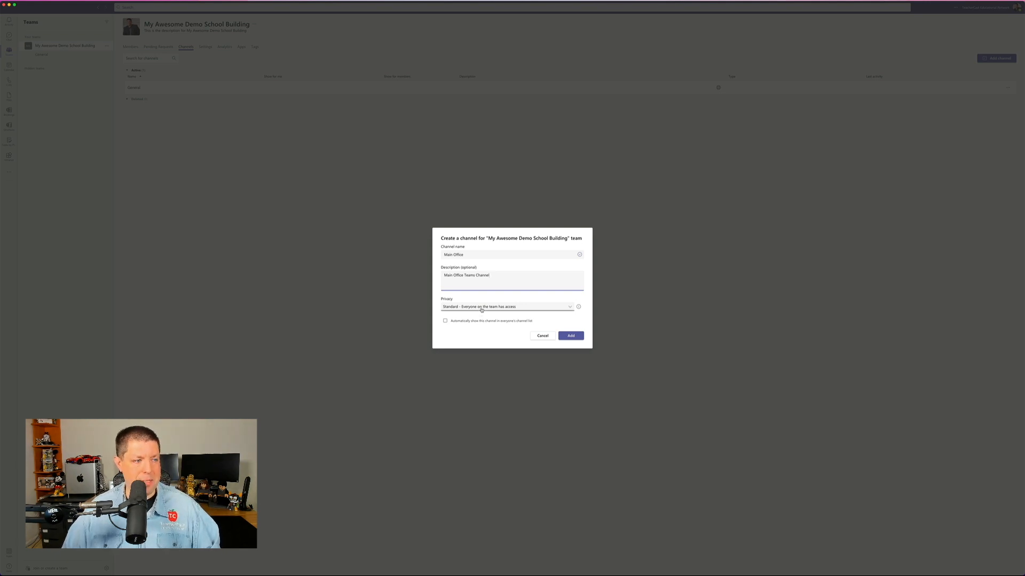
click(507, 307)
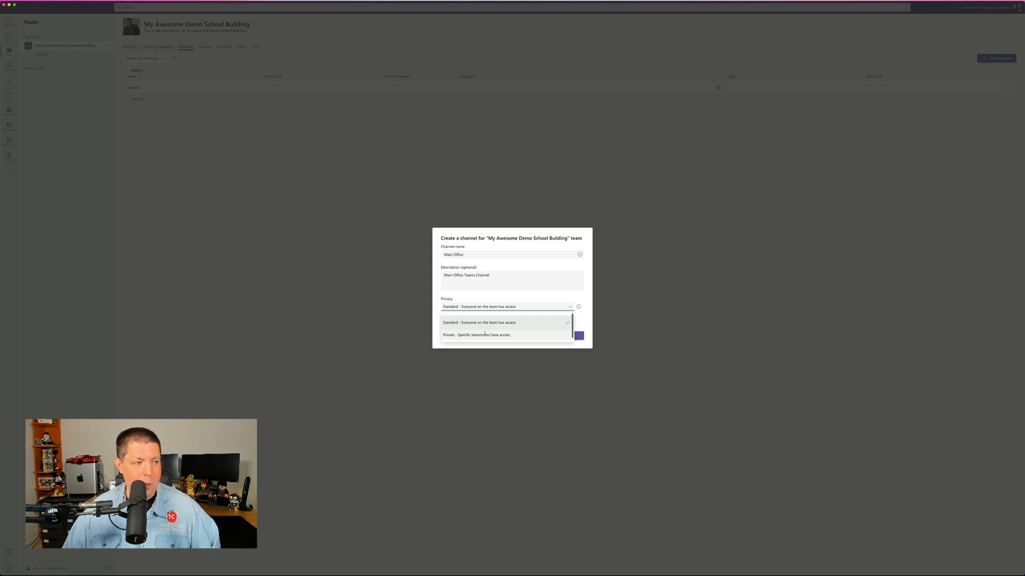
click(479, 322)
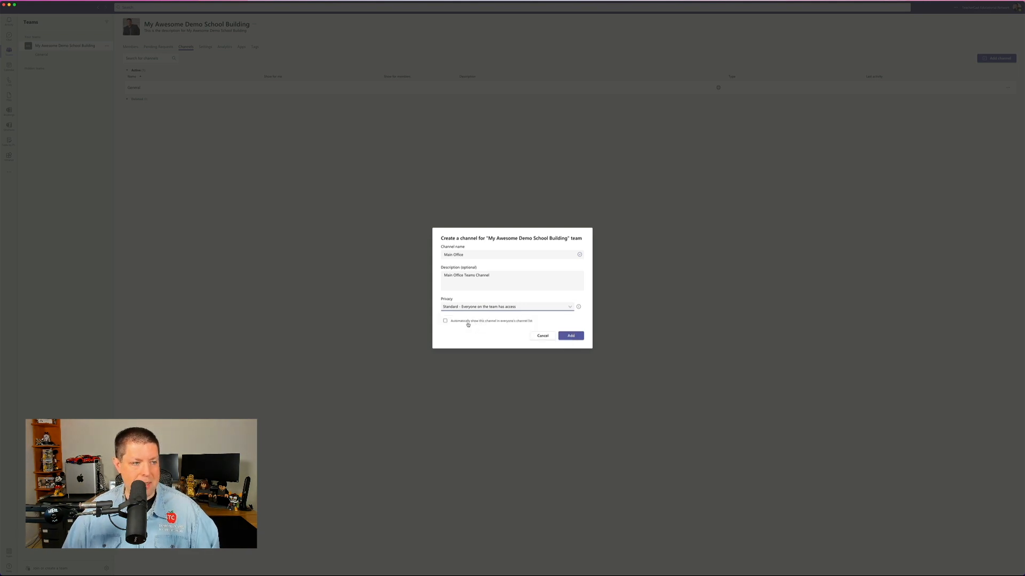
click(445, 321)
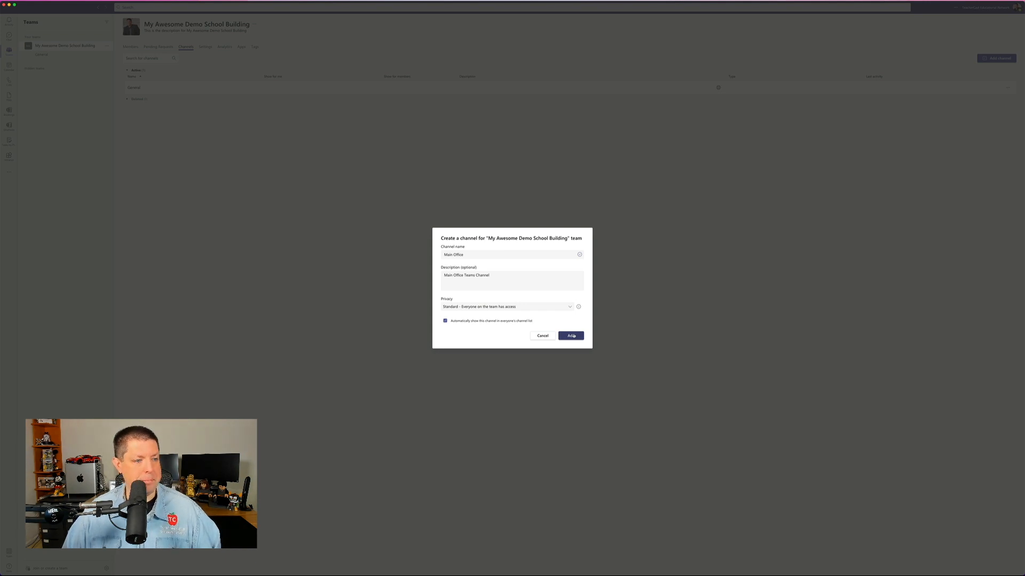
click(570, 335)
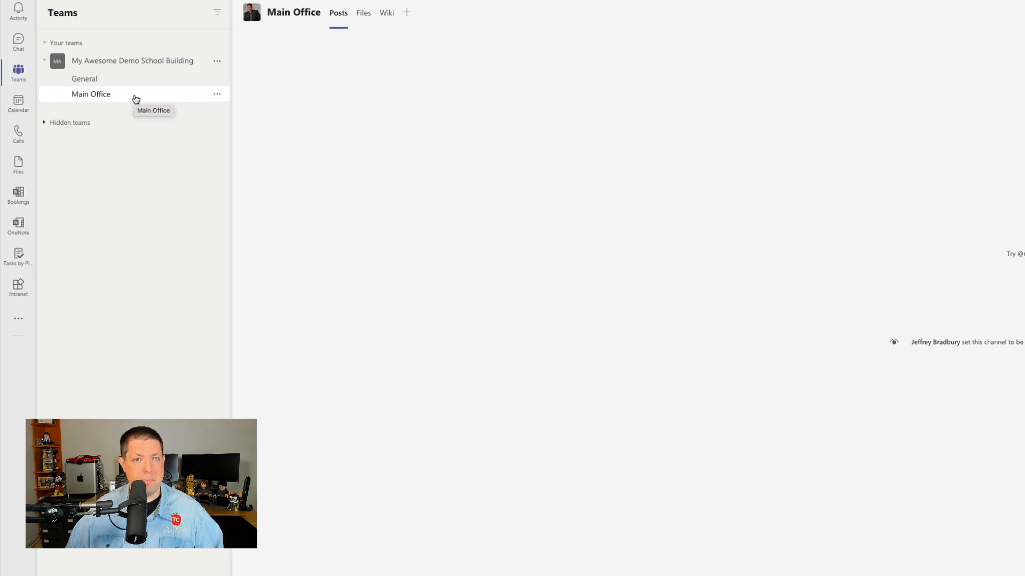
Open the Music Department channel from the sidebar
click(102, 109)
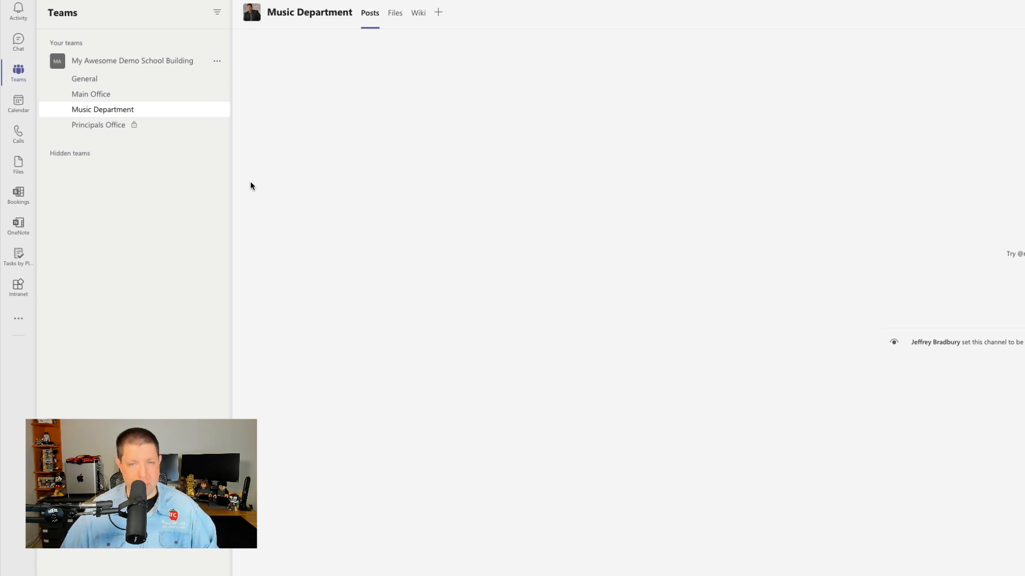
mouse_move(98, 125)
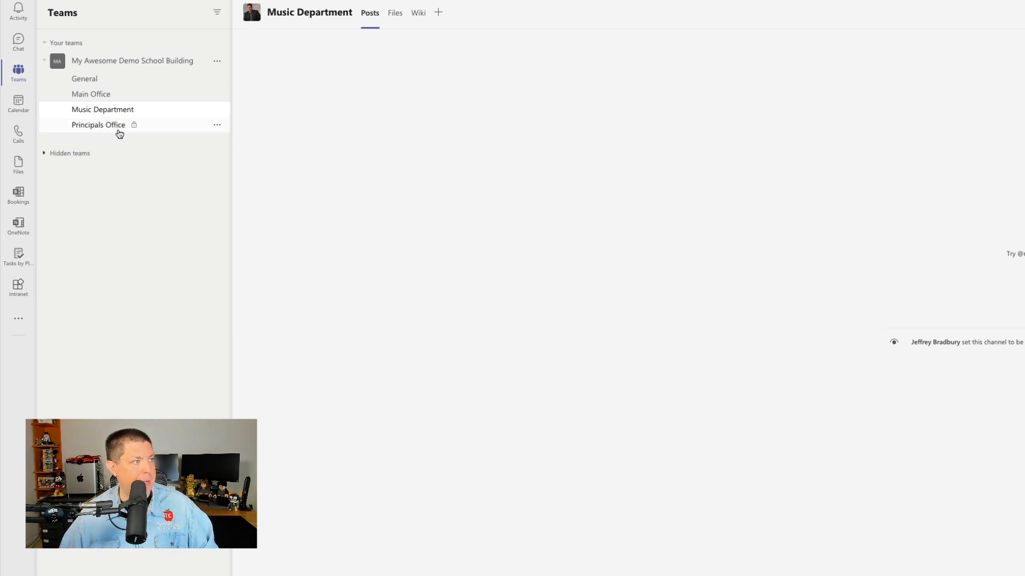
mouse_move(98, 125)
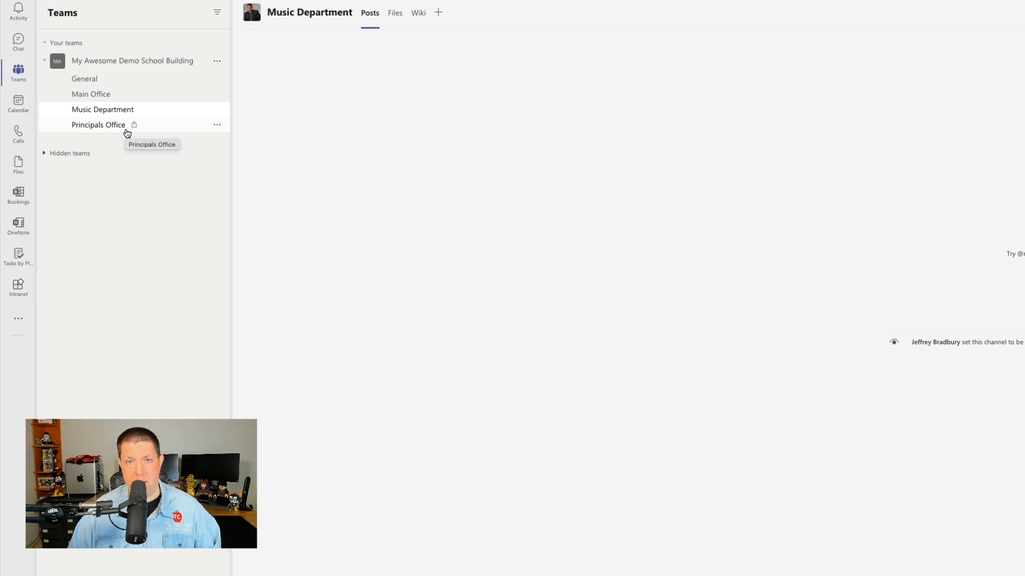